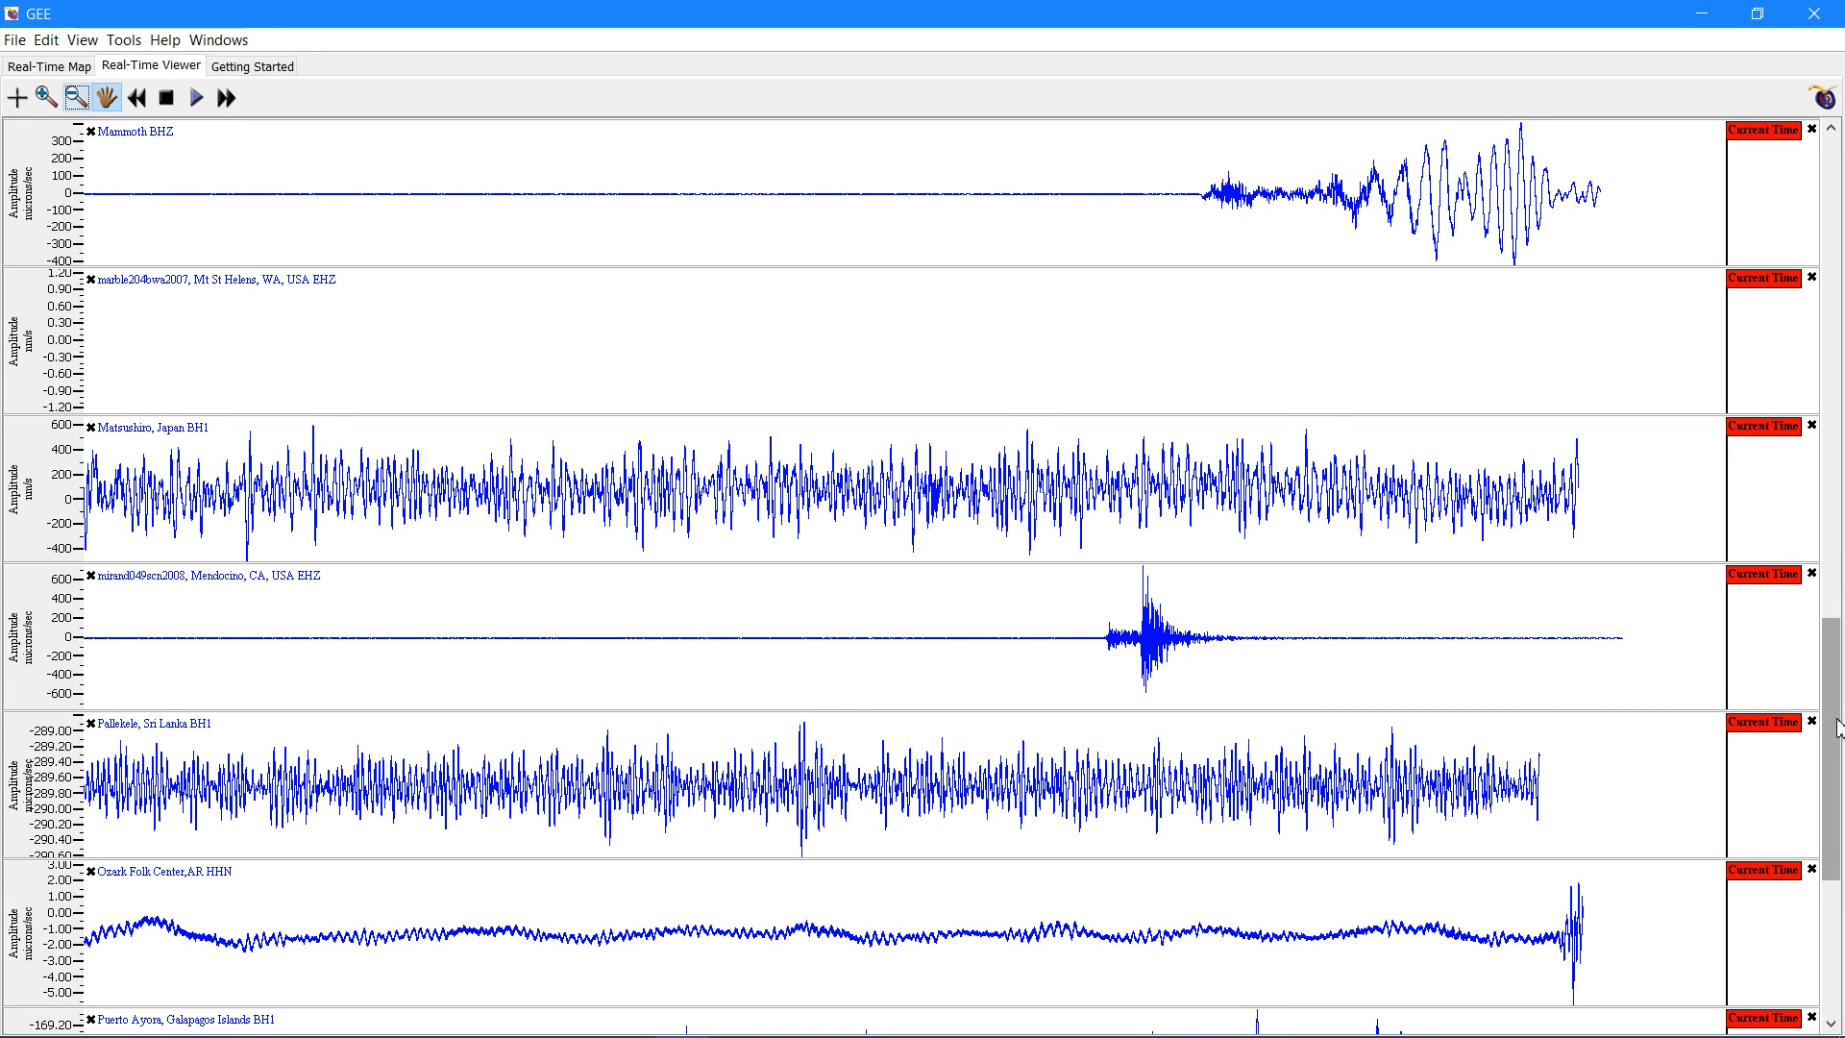
# Review the GEE seismogram traces, then show the USGS summary for the M6.8 quake 165km W of Ferndale
pyautogui.scroll(-3)
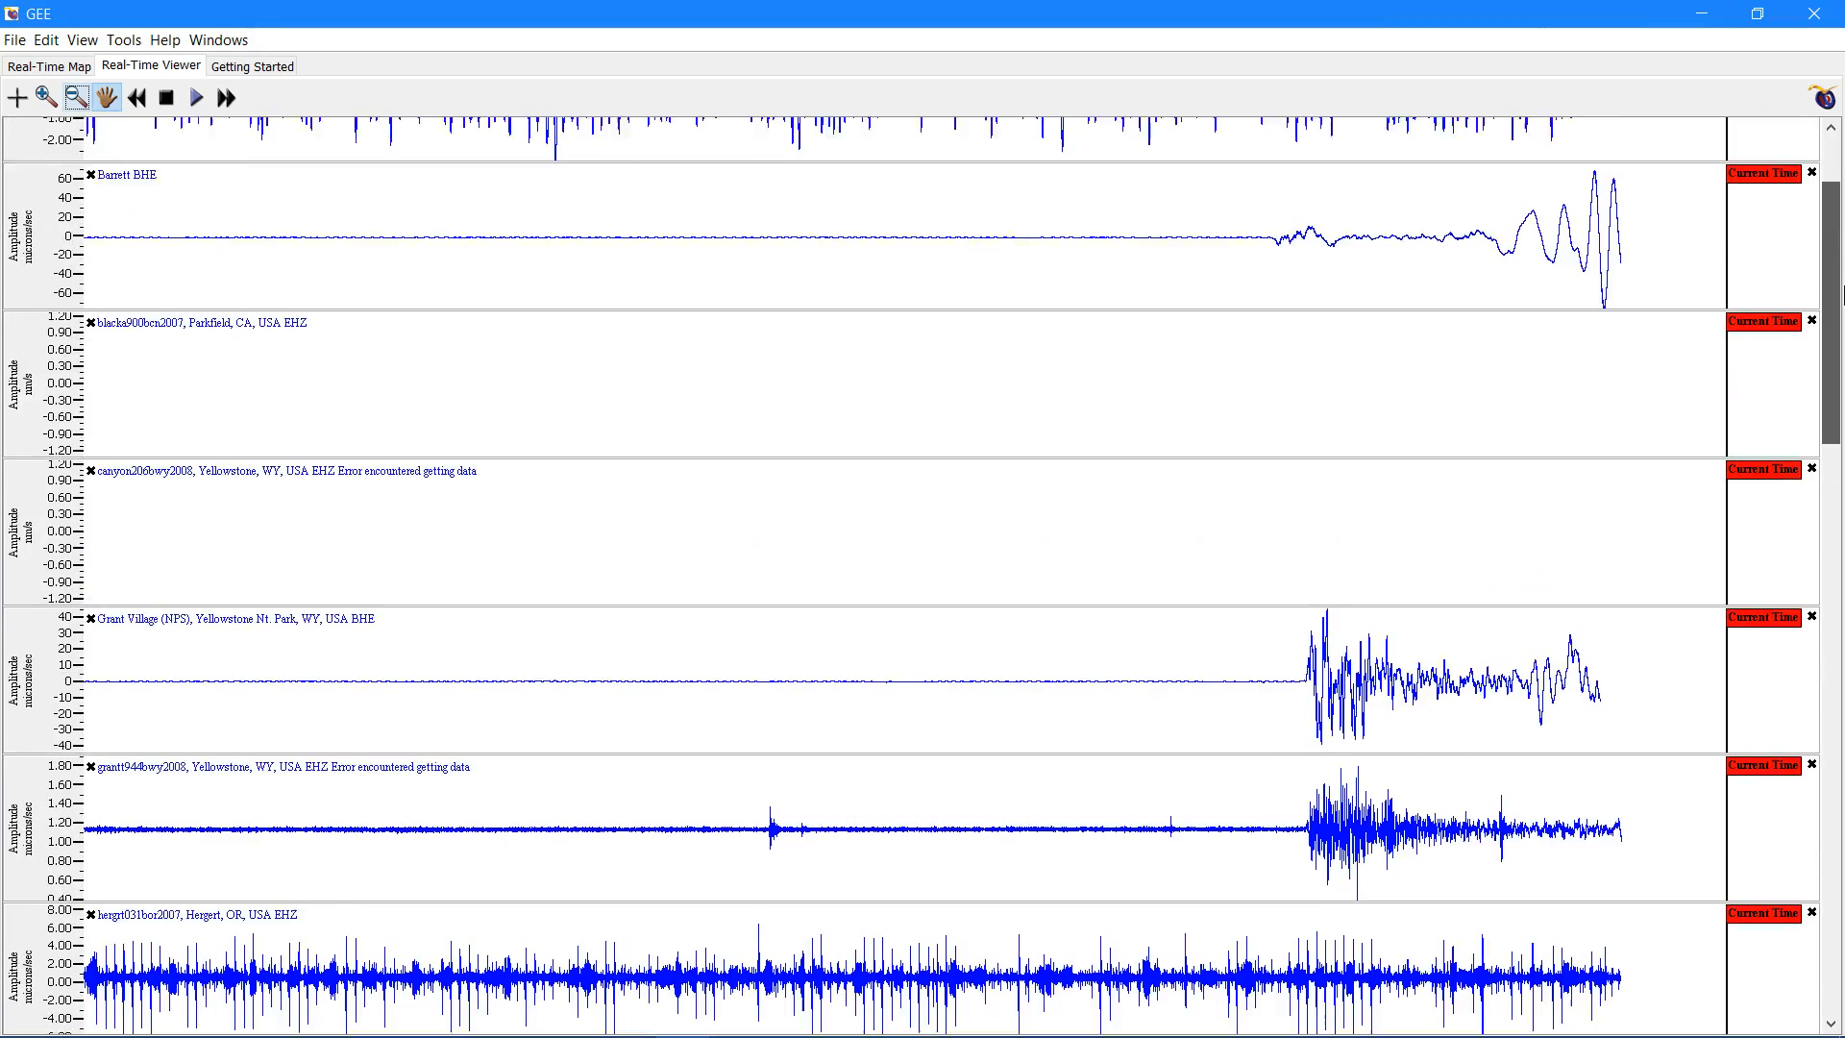
pyautogui.scroll(-3)
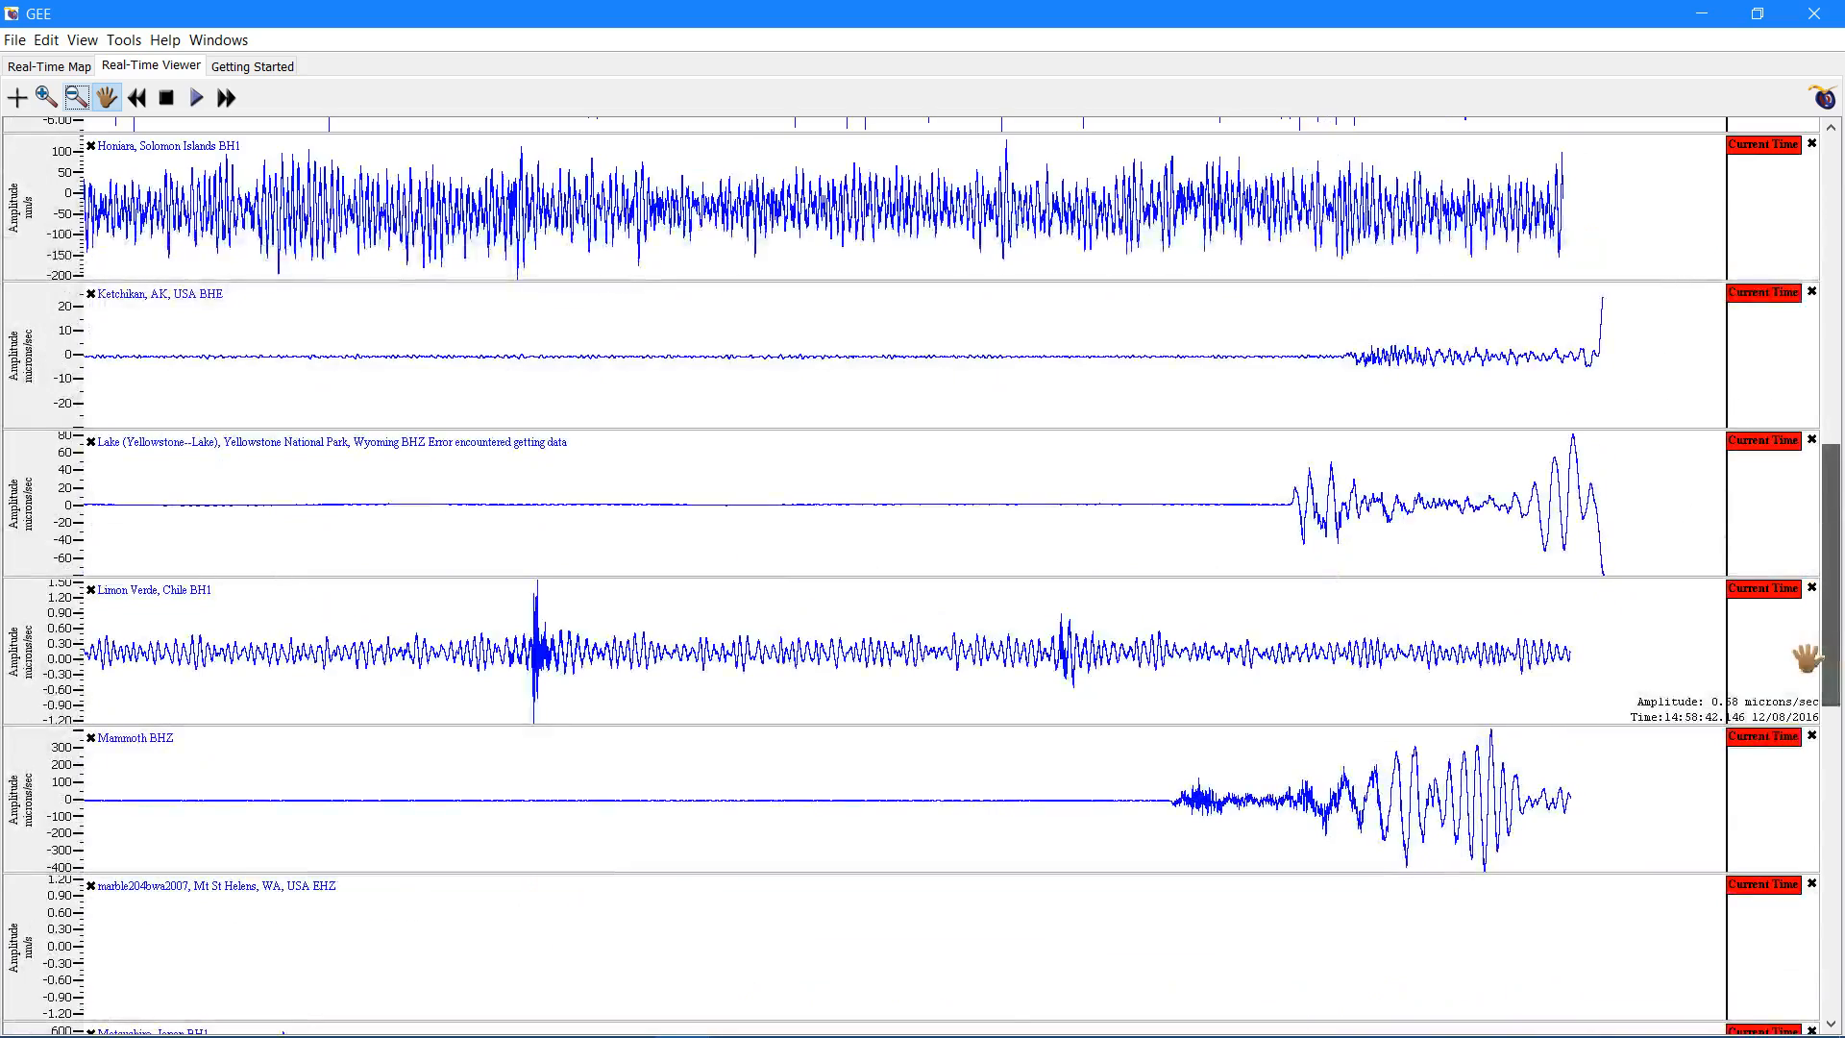
pyautogui.scroll(-3)
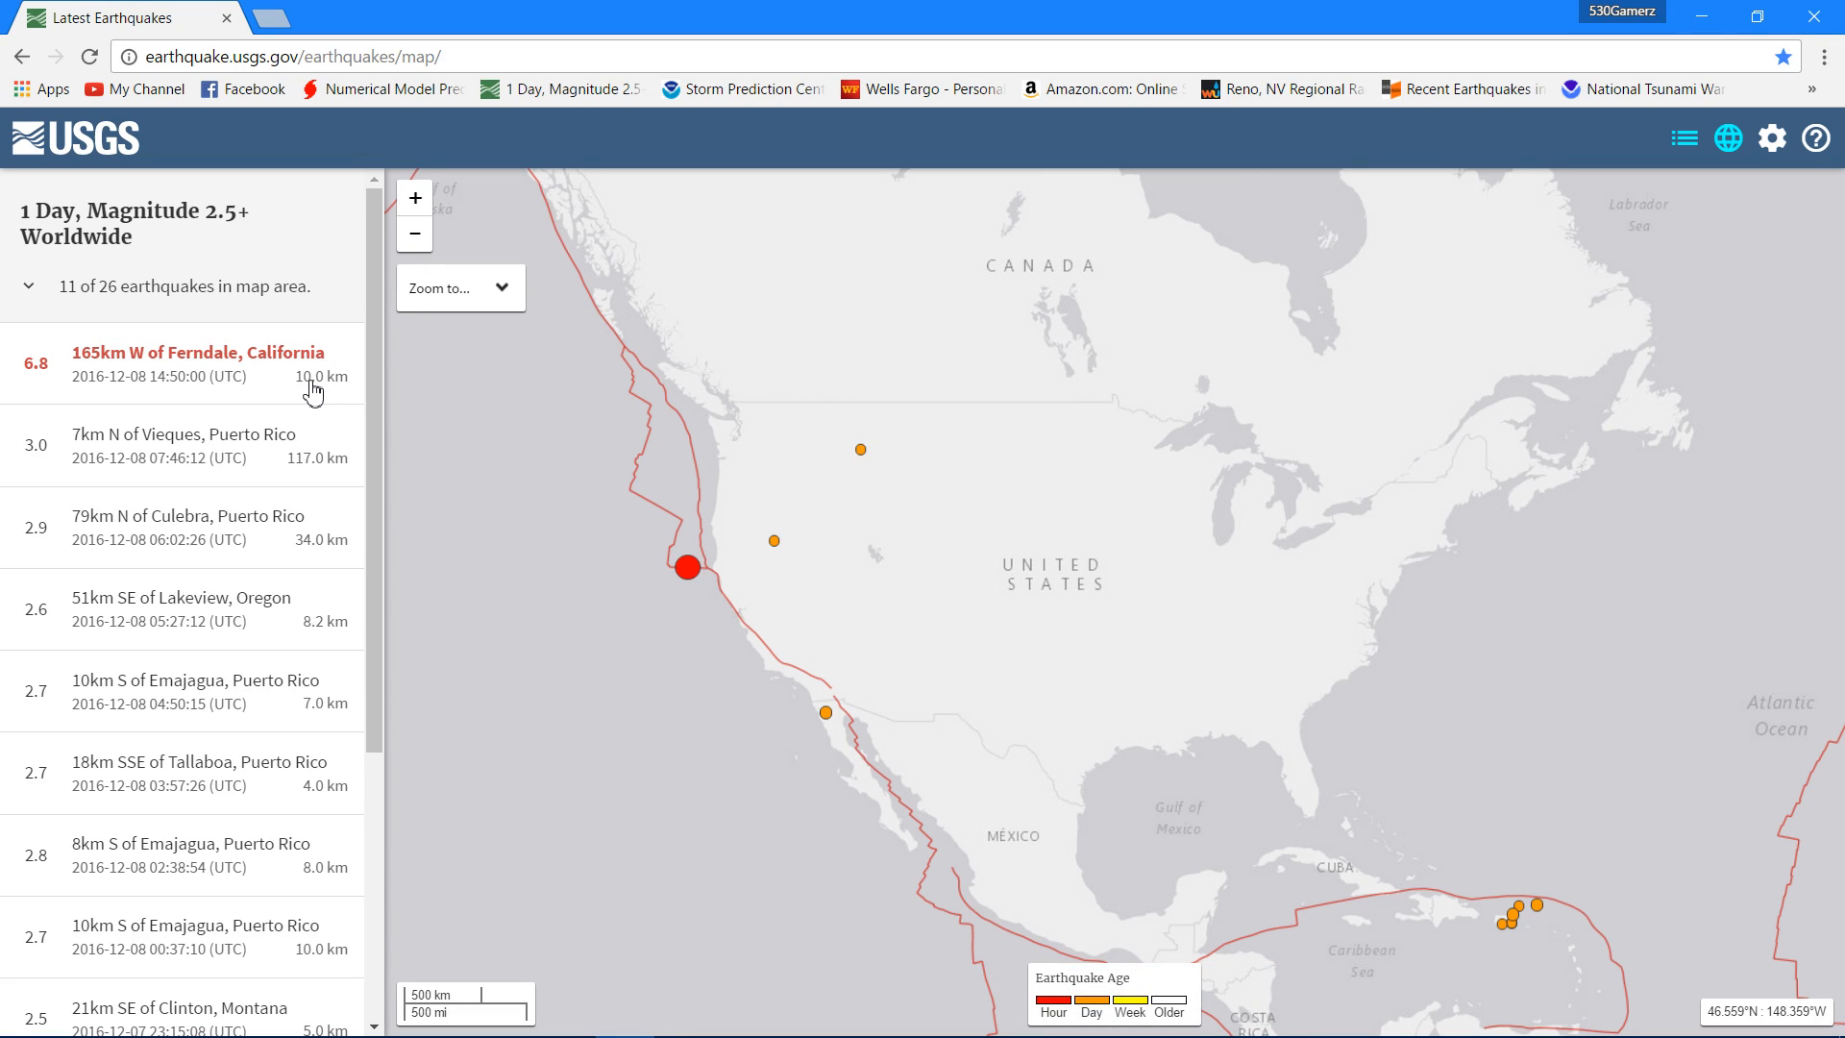
pyautogui.click(198, 363)
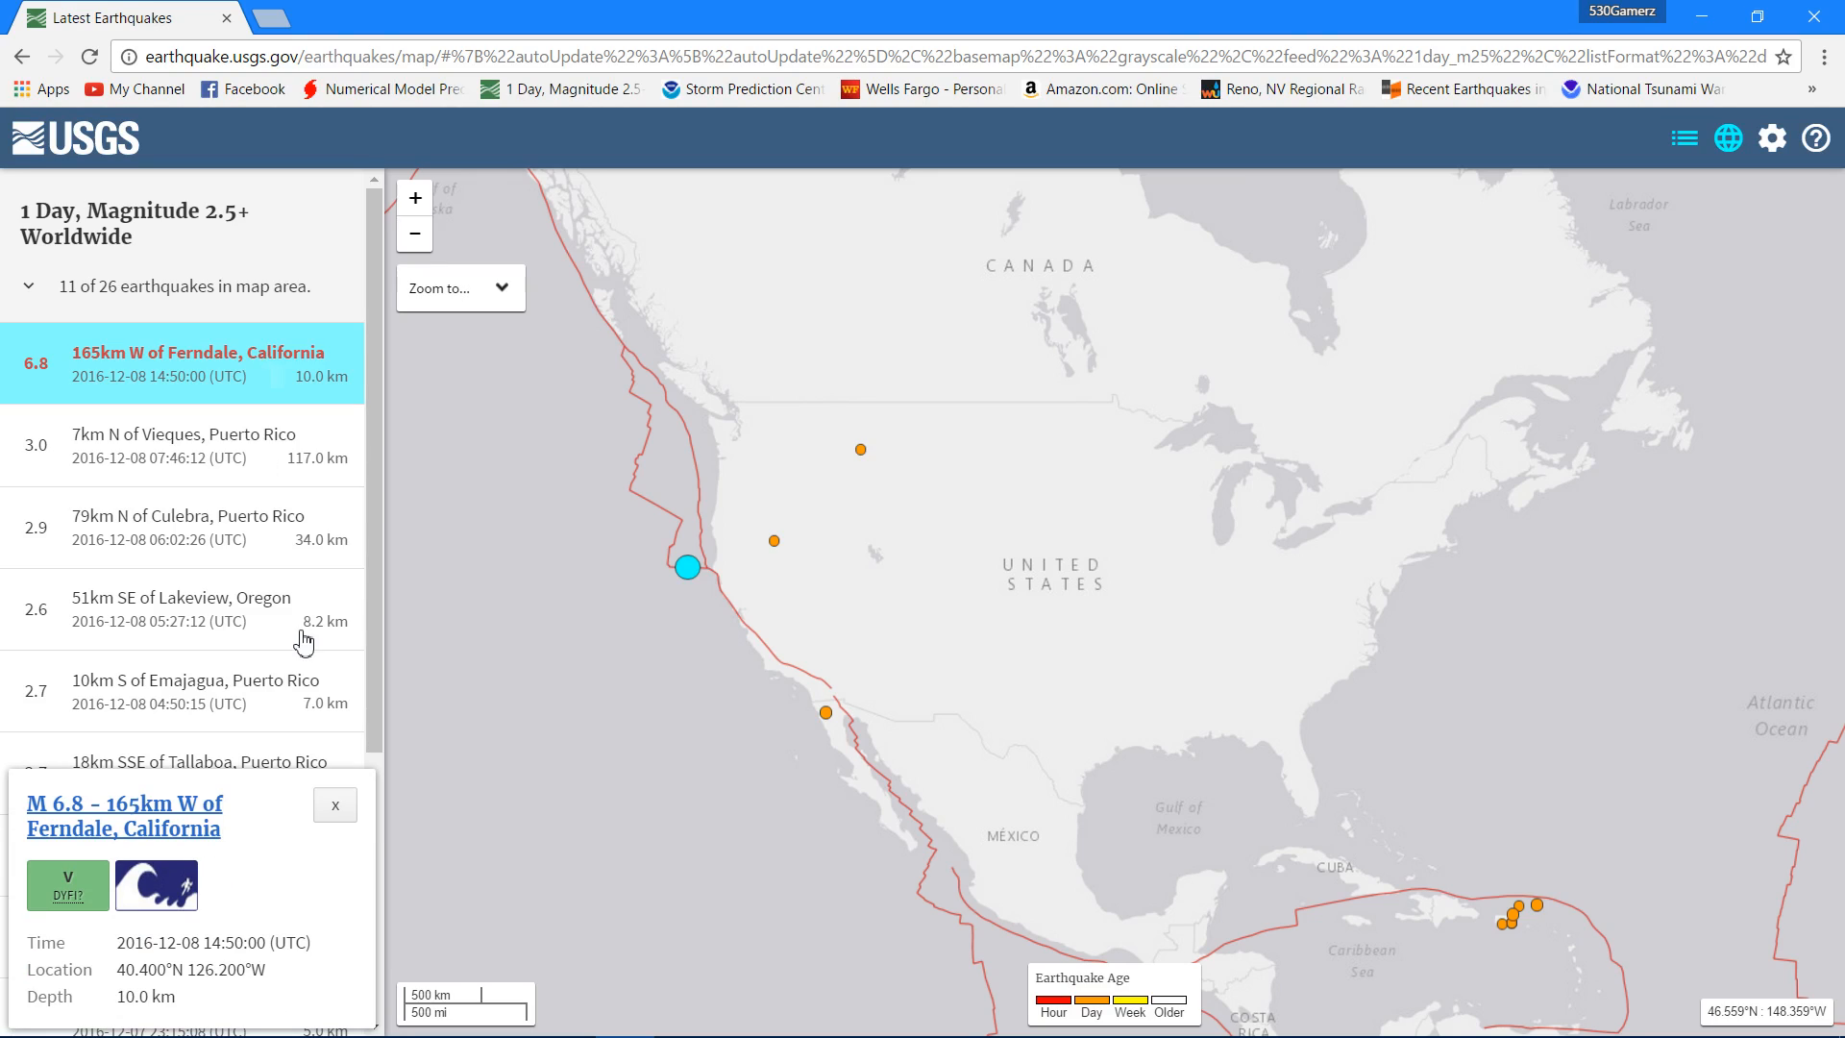
pyautogui.click(156, 885)
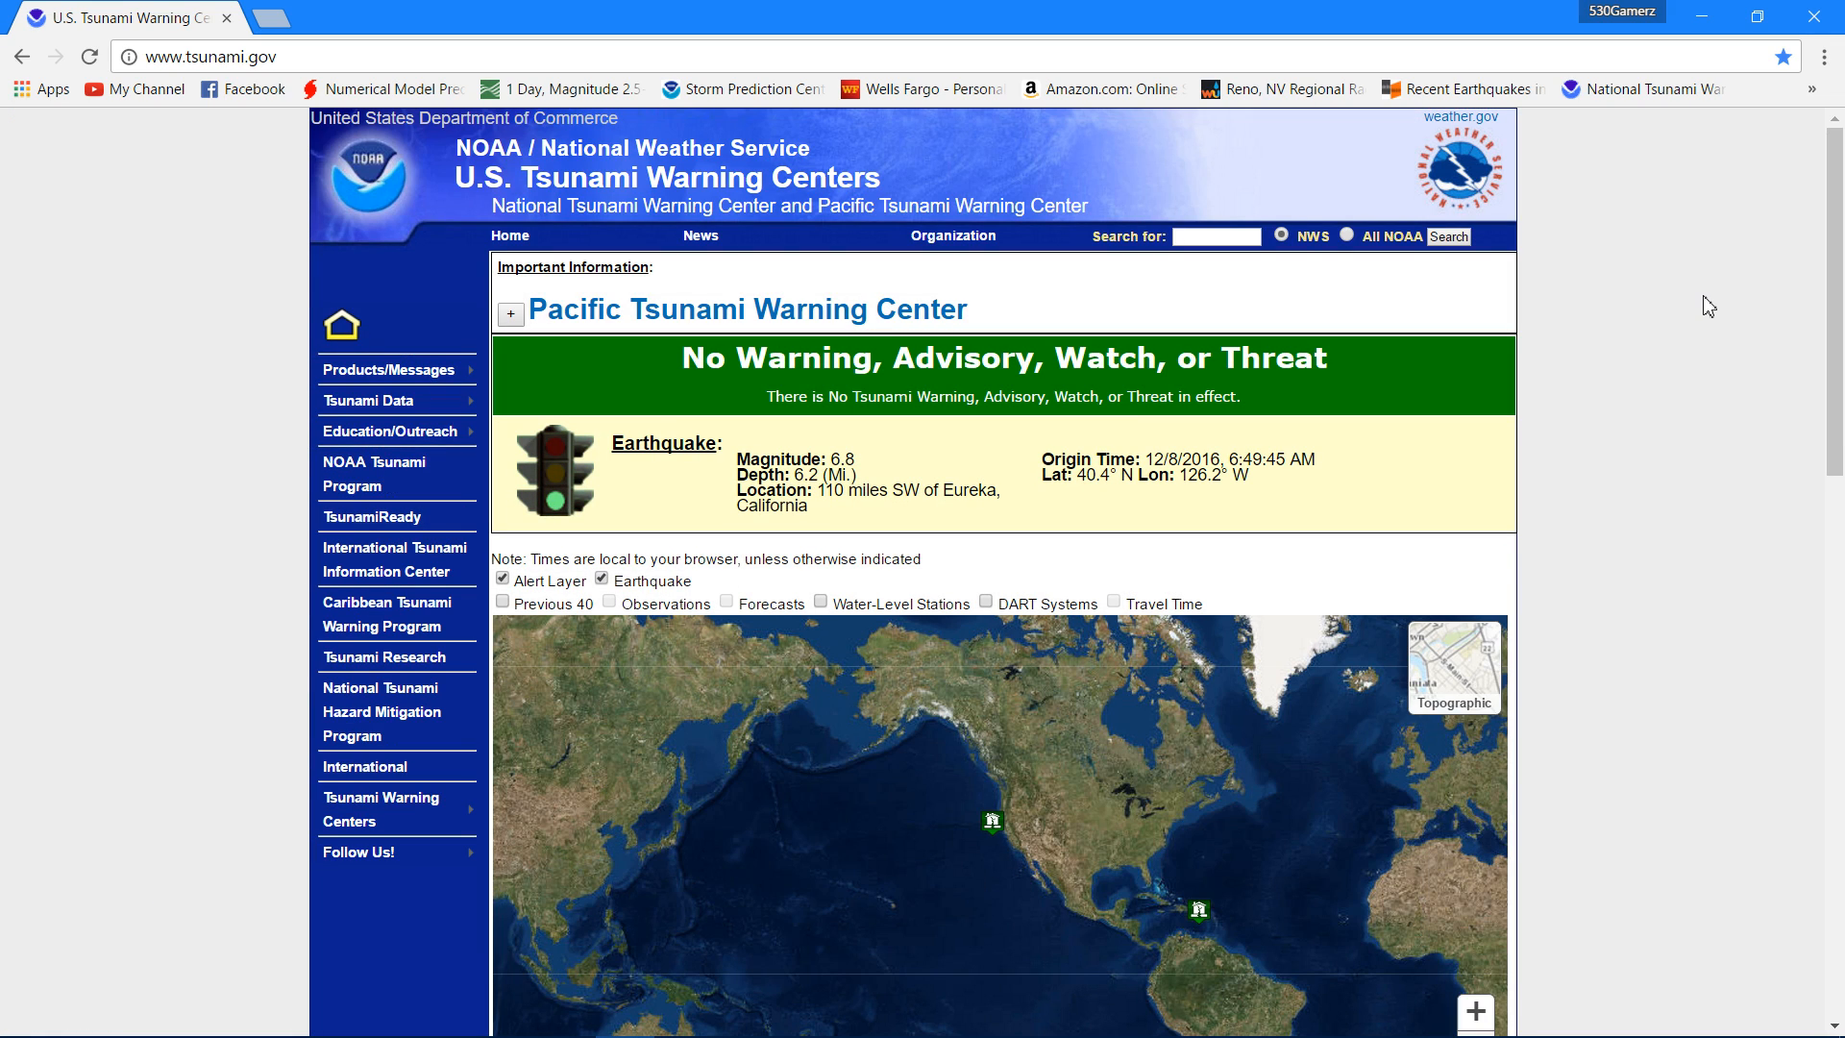
pyautogui.moveTo(1551, 142)
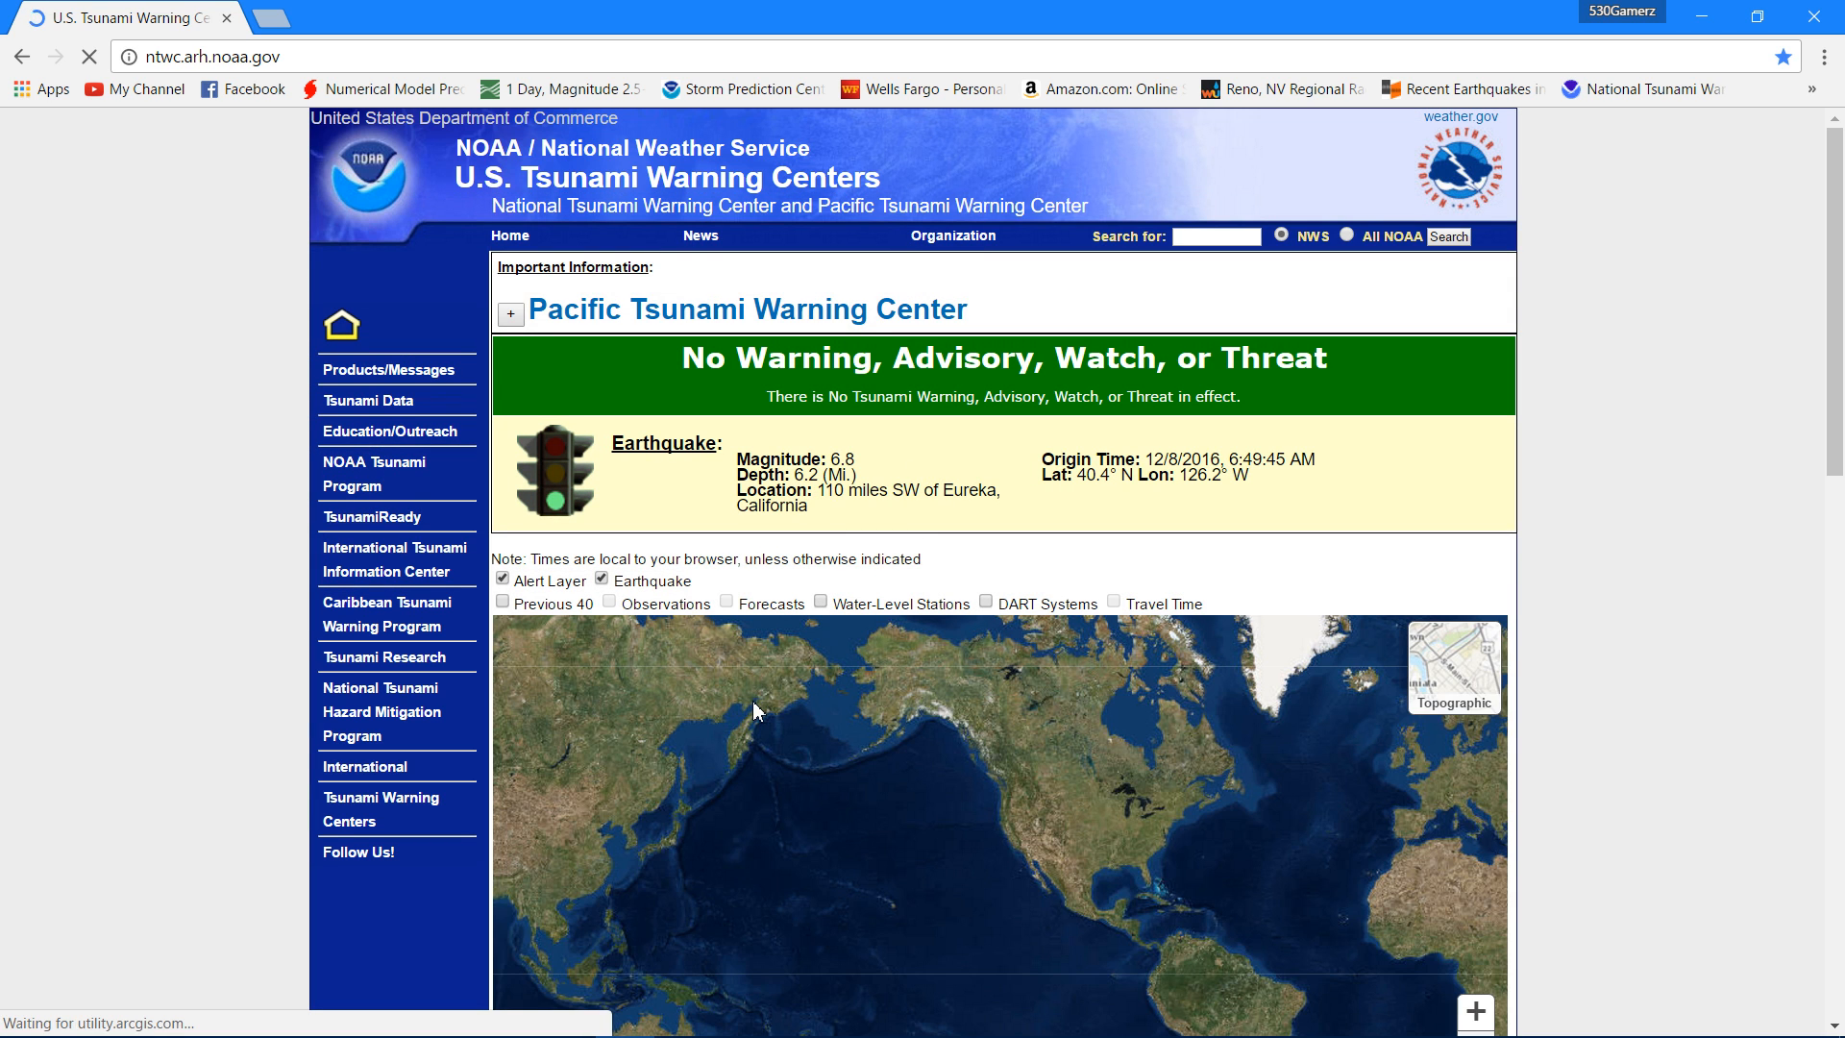
# Show tsunami.gov event details for the 6.8 quake 110 miles SW of Eureka
pyautogui.click(986, 823)
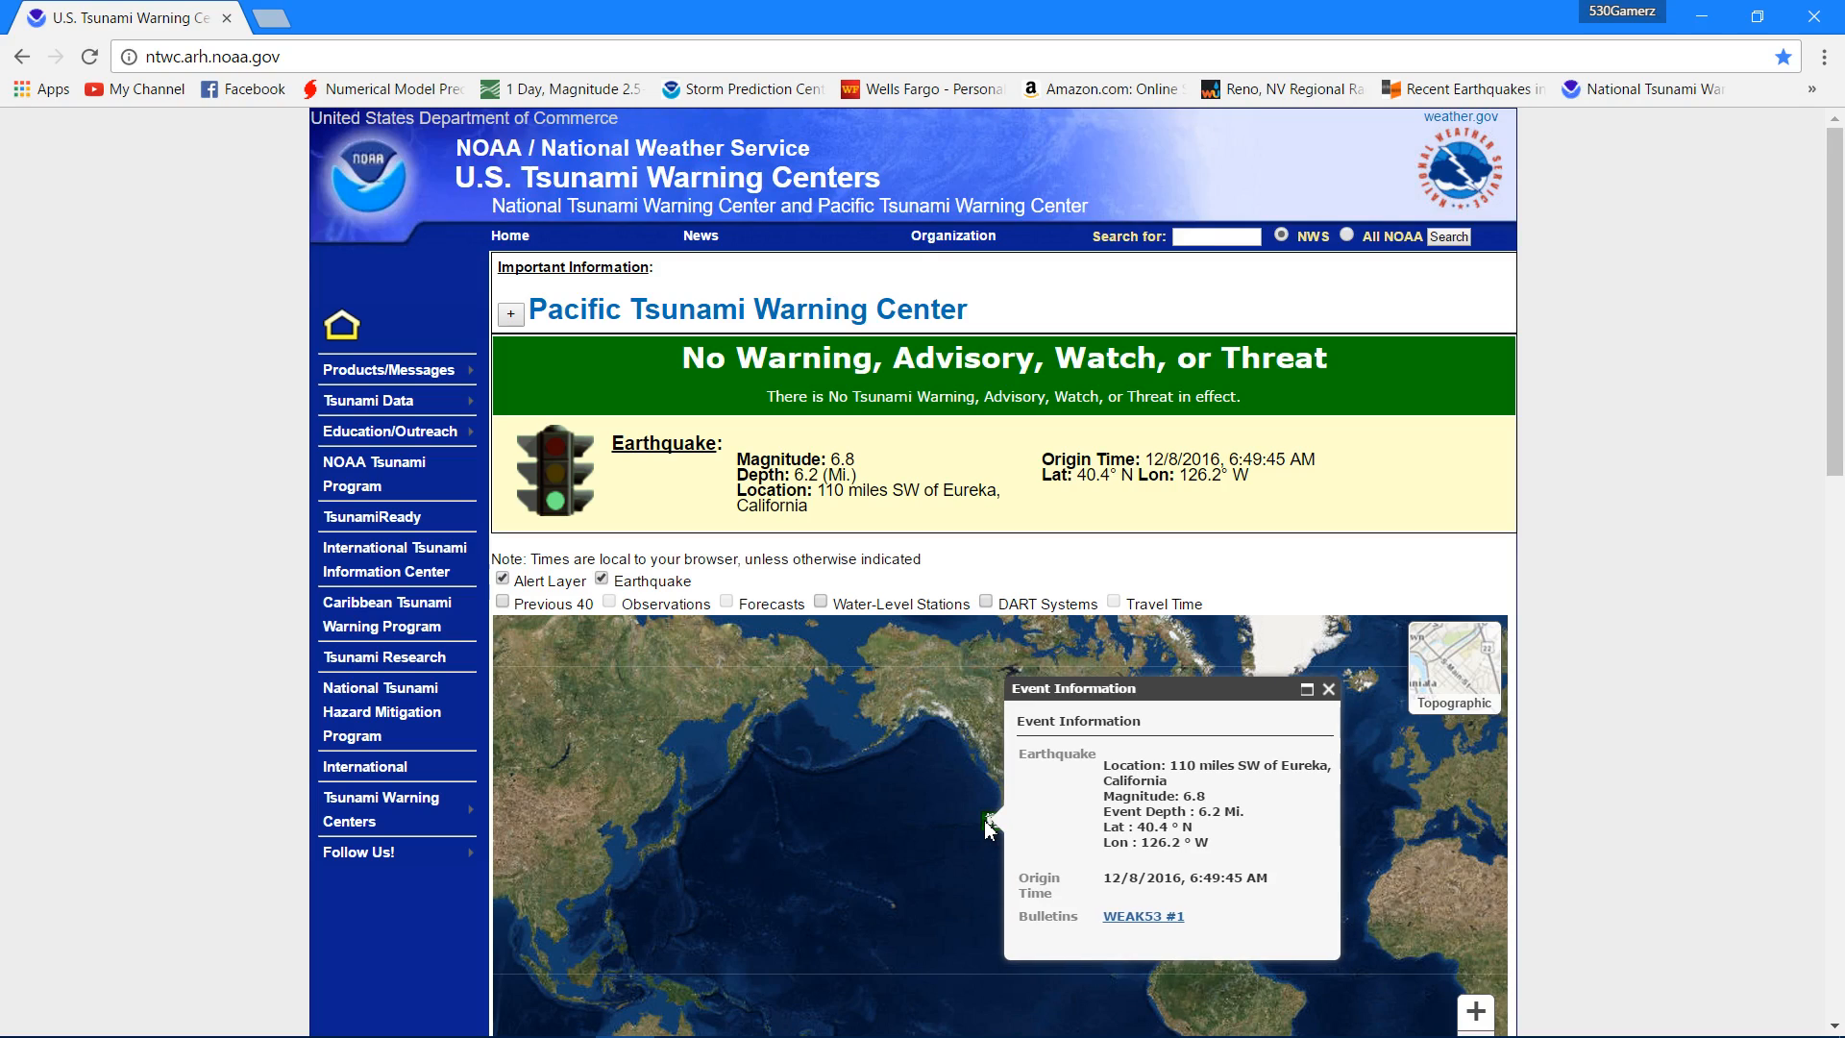
pyautogui.moveTo(989, 835)
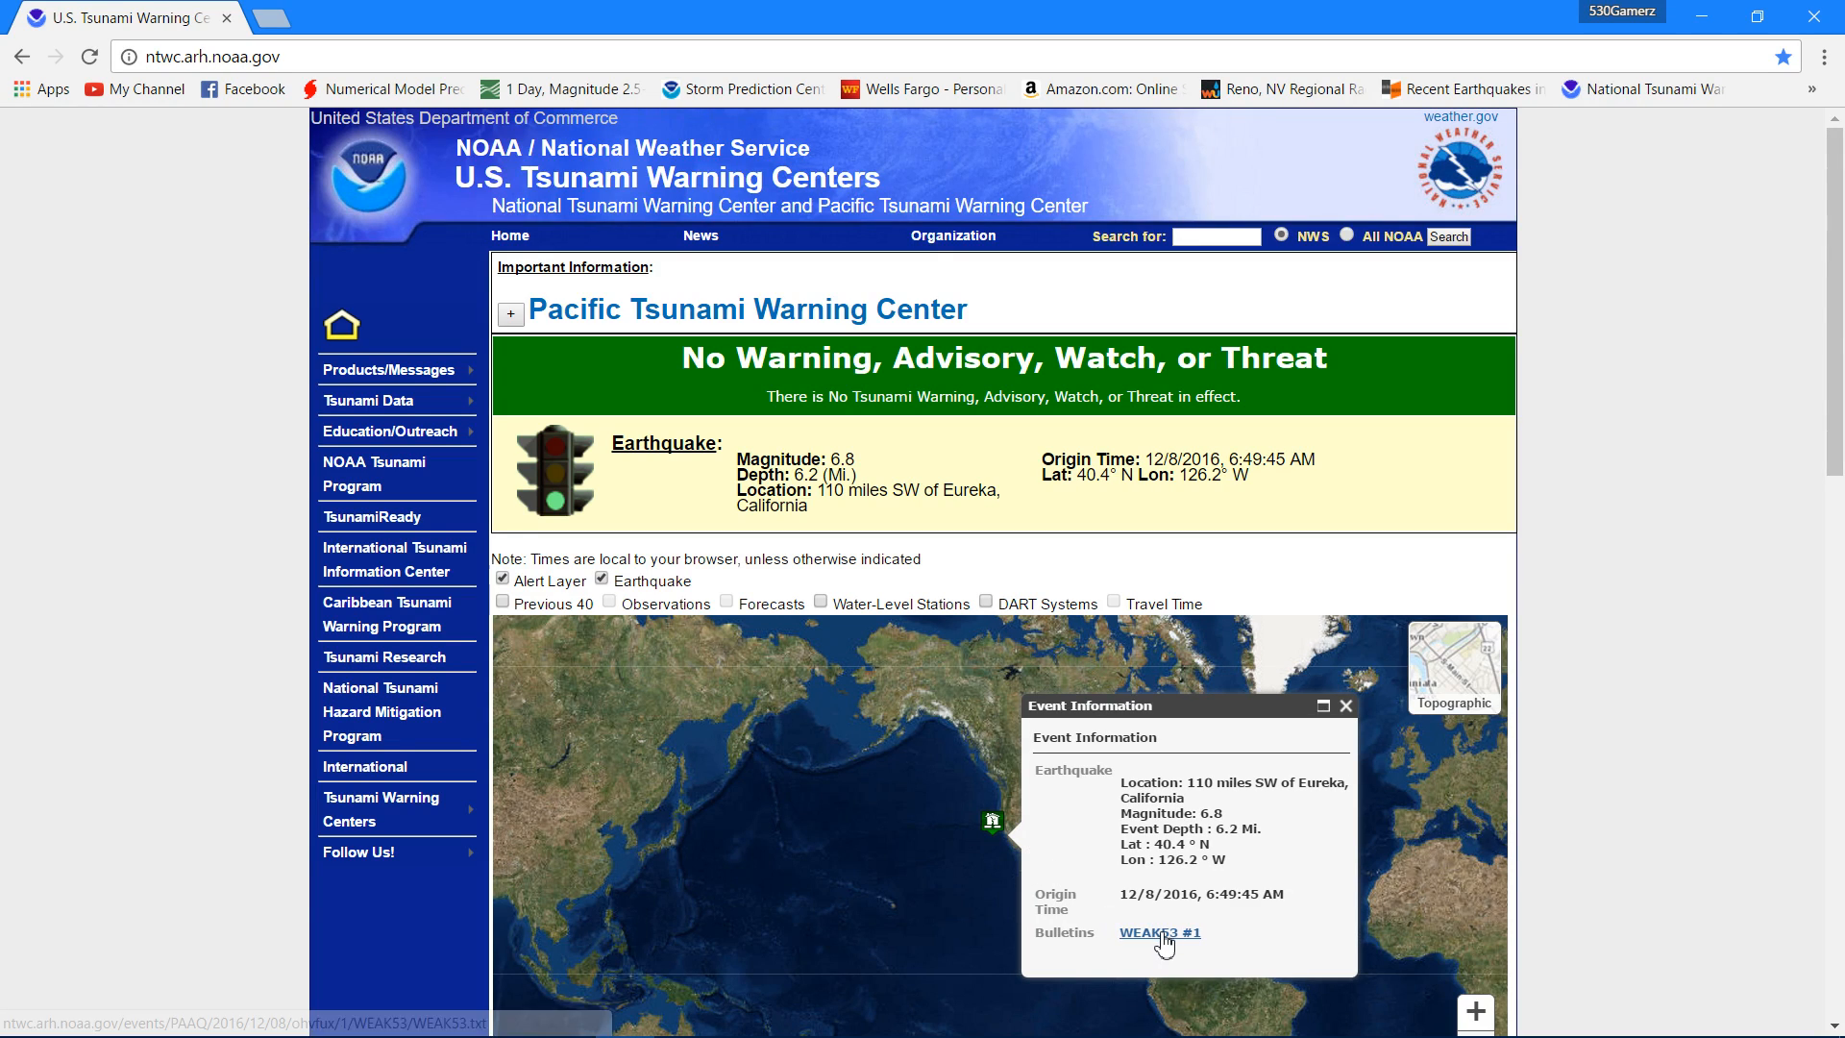
# Open bulletin WEAK53 #1, confirming no tsunami danger for the West Coast and Alaska
pyautogui.click(1159, 932)
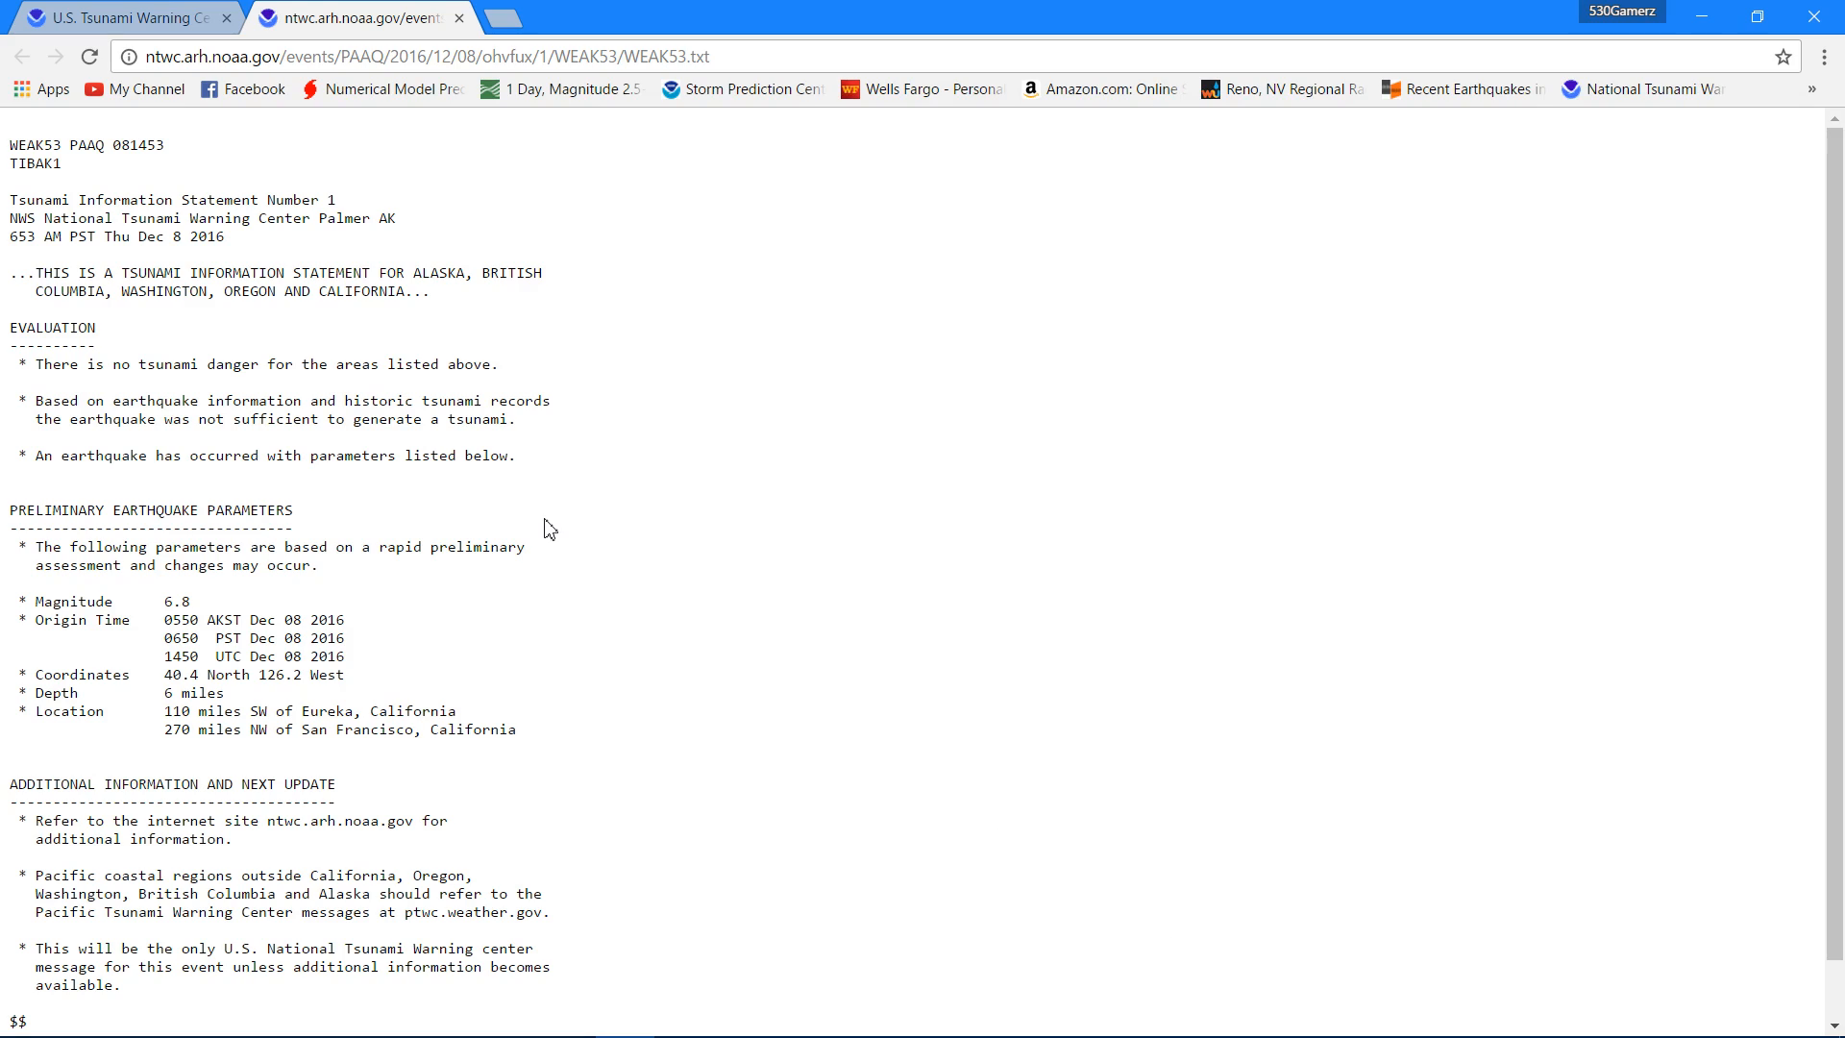
pyautogui.moveTo(69, 351)
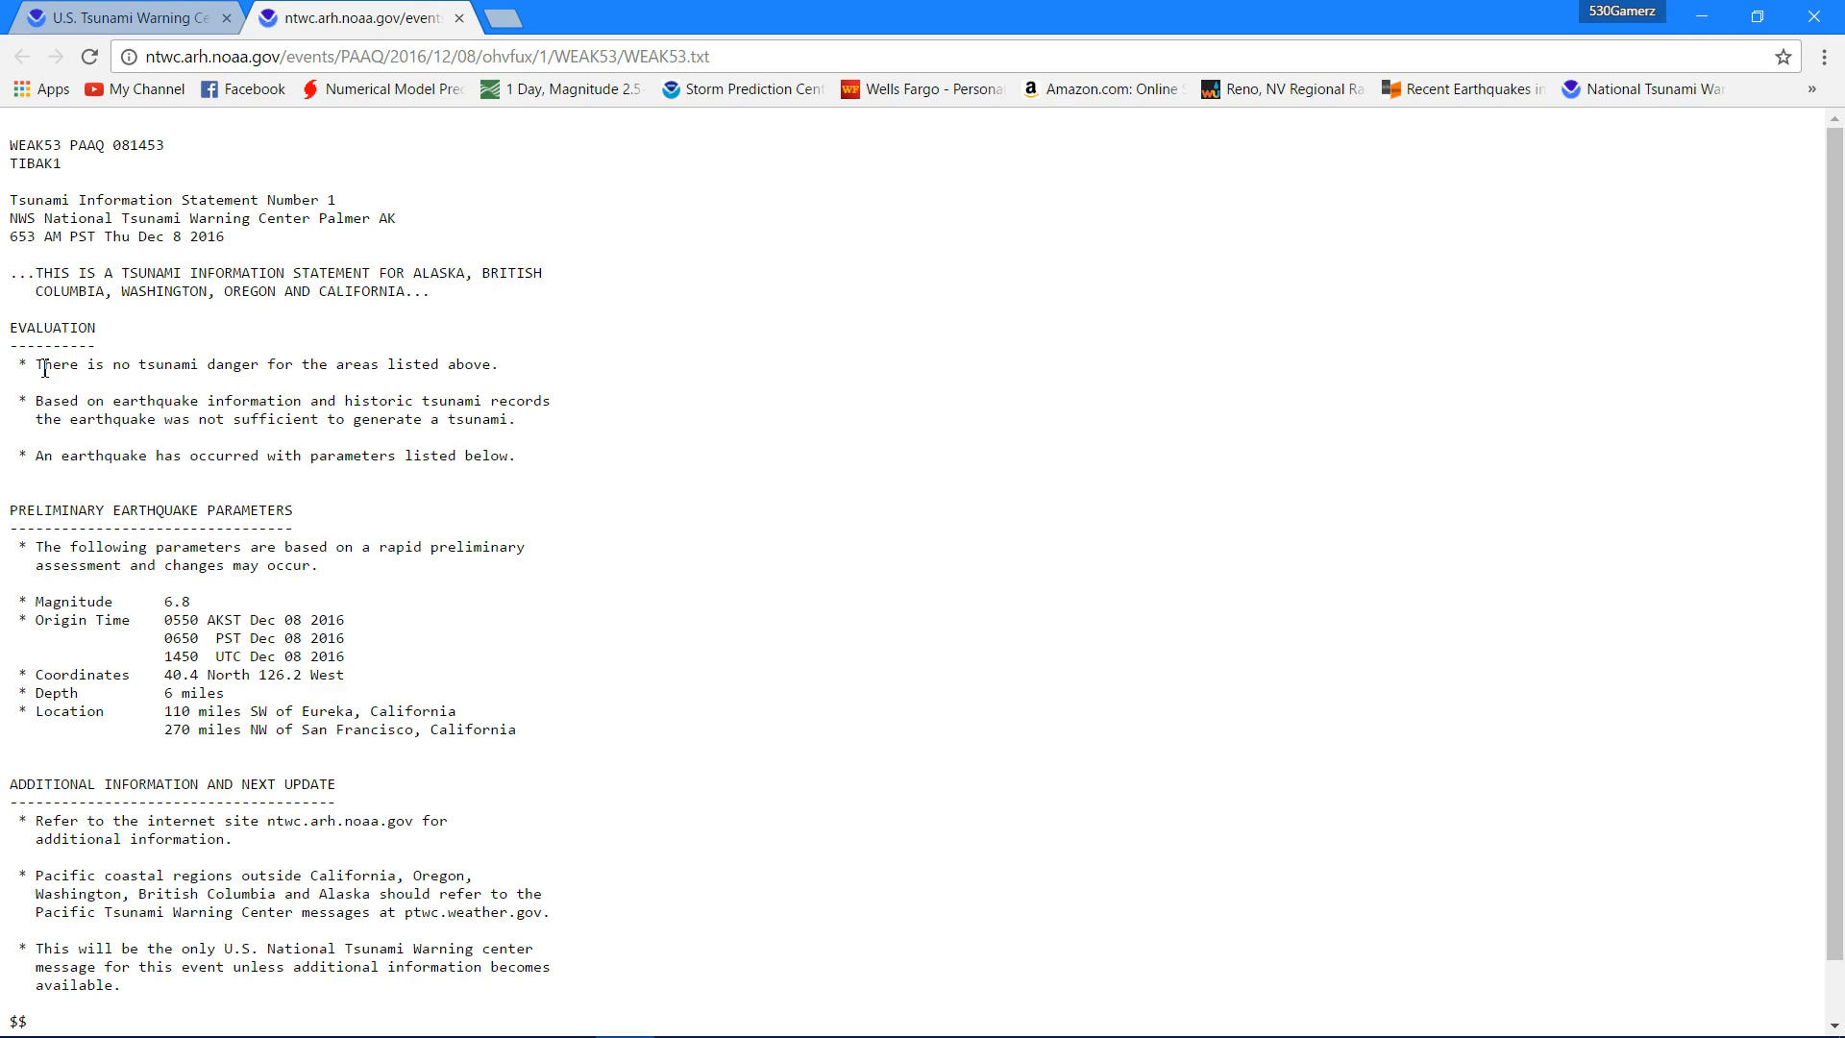
pyautogui.moveTo(408, 415)
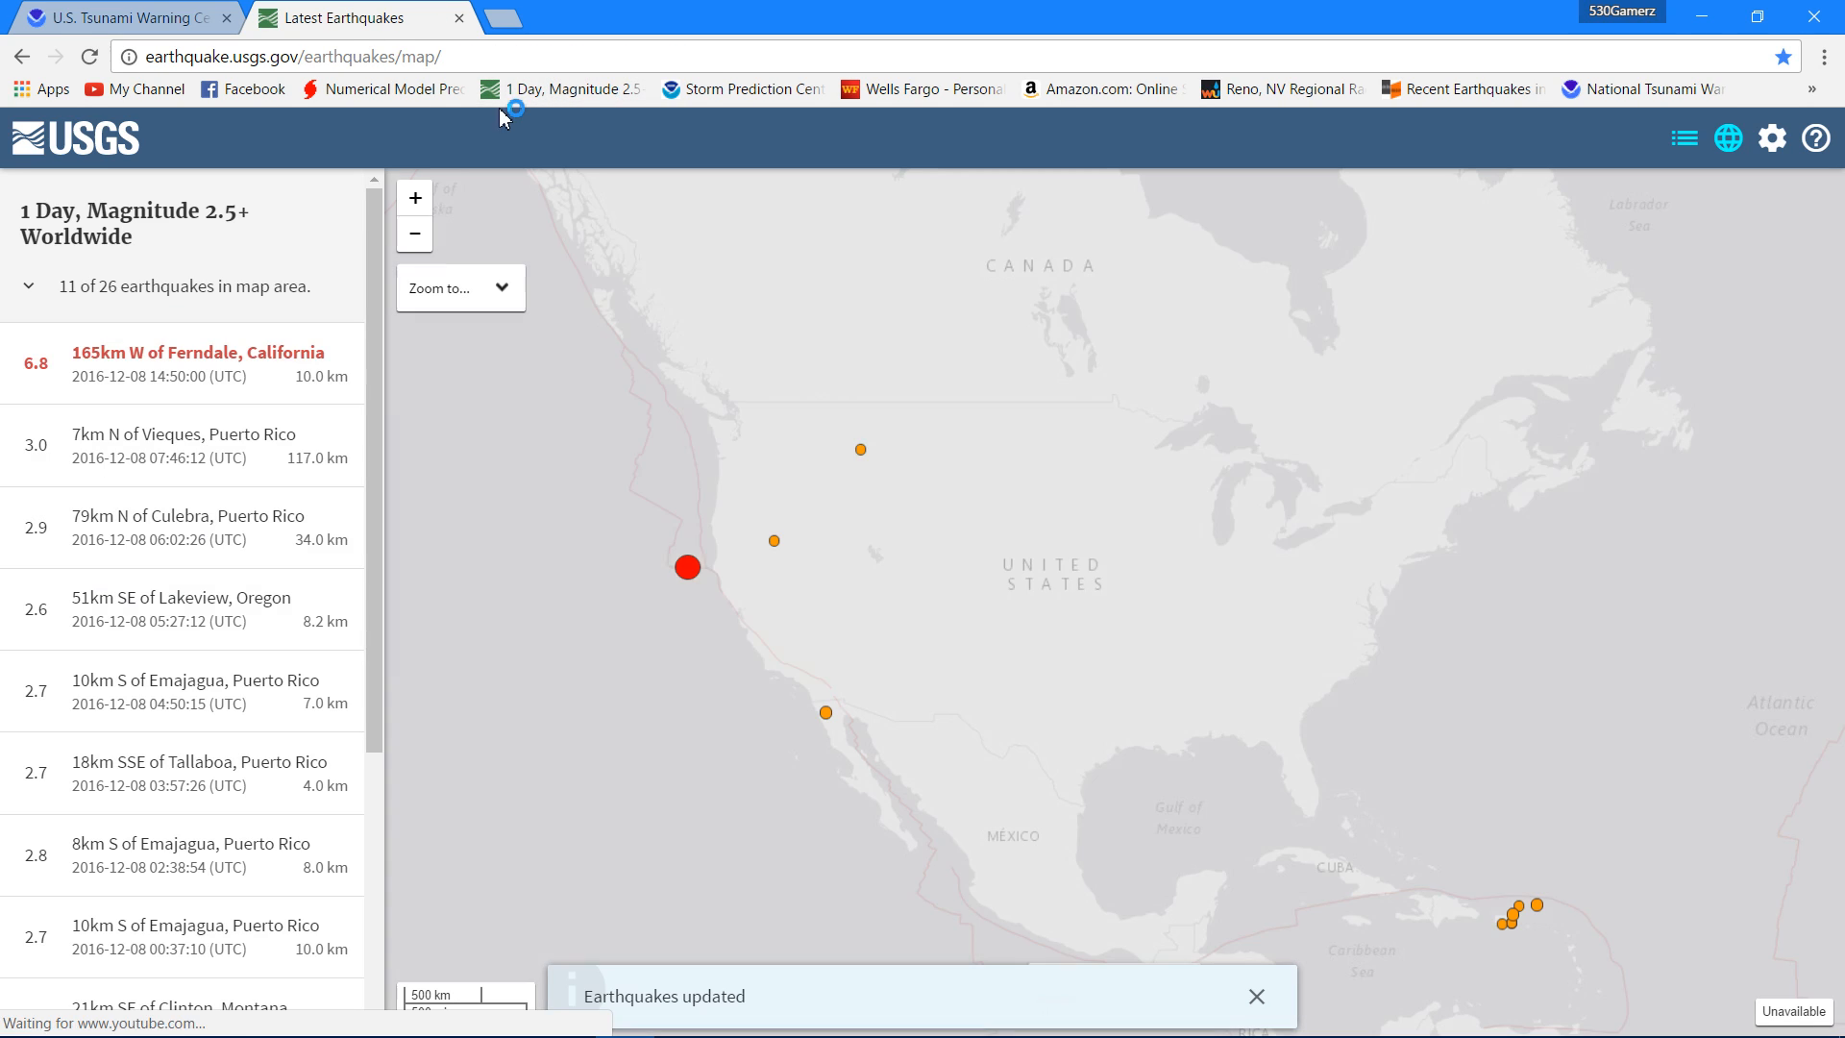
# Open the full USGS event page for M6.8 - 165km W of Ferndale, California
pyautogui.click(198, 363)
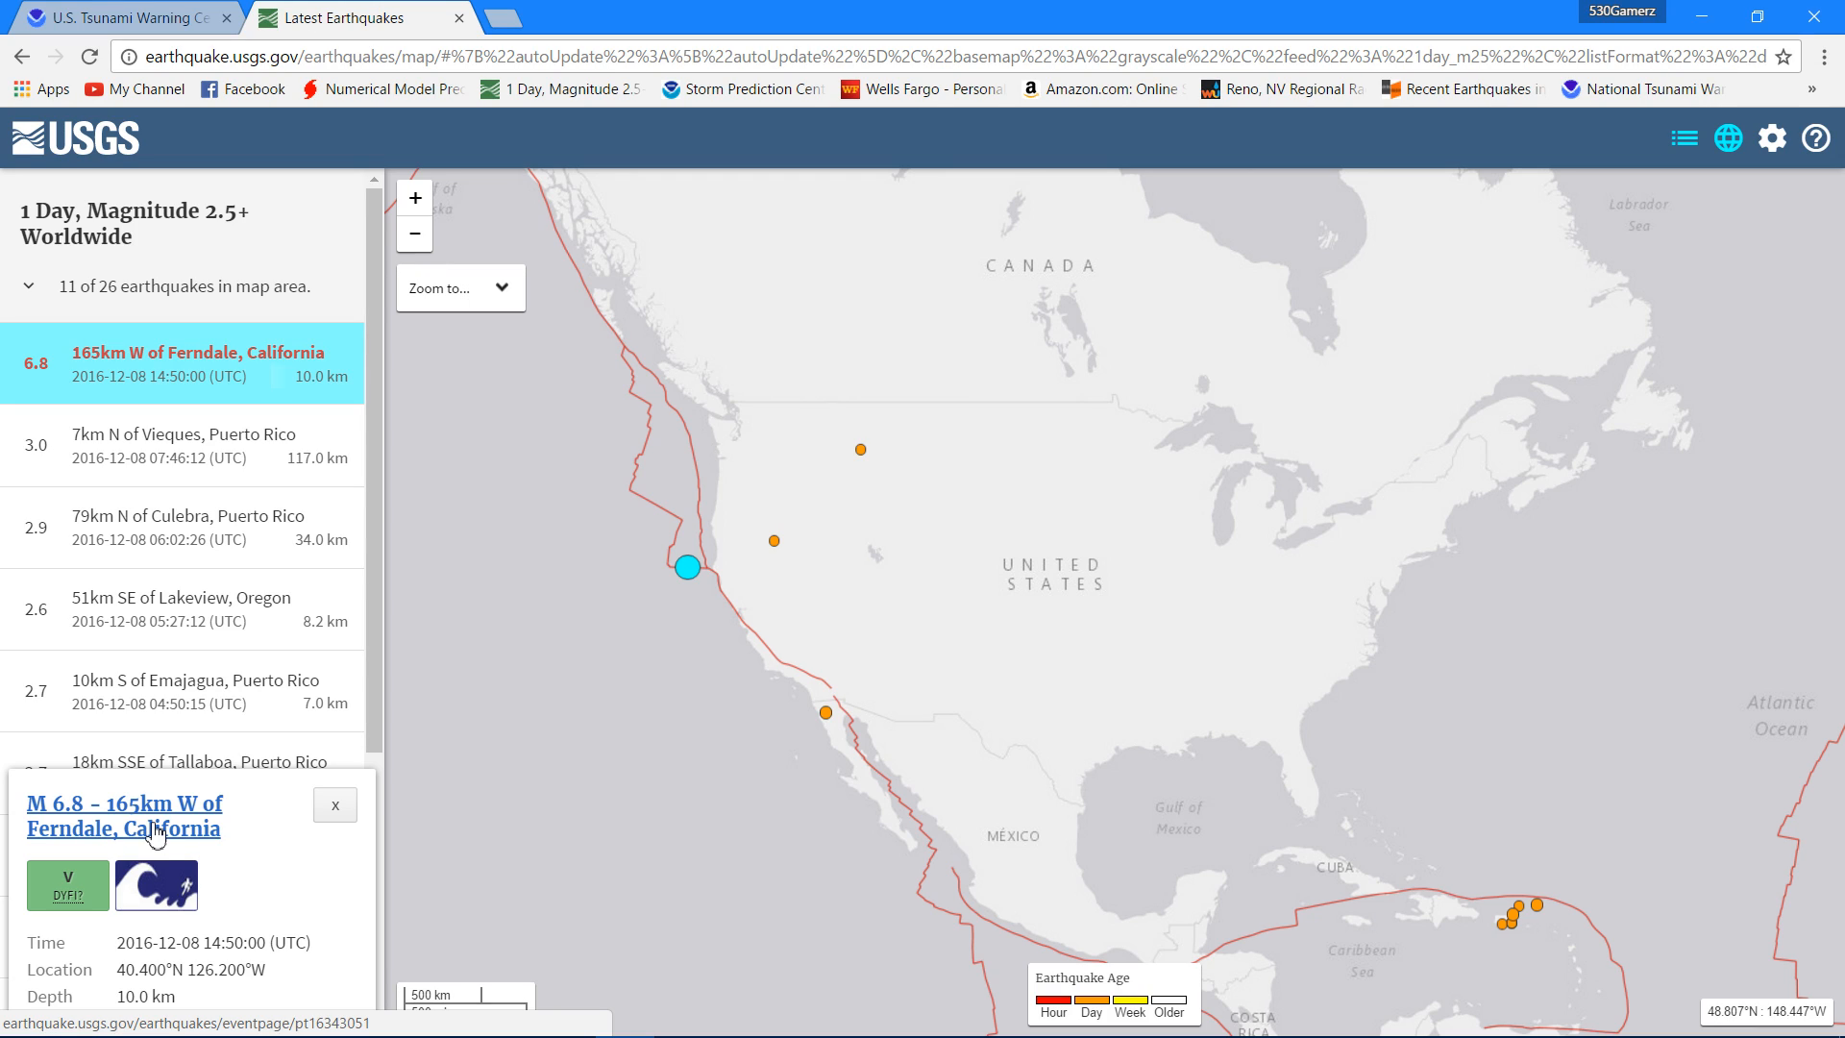
pyautogui.click(122, 815)
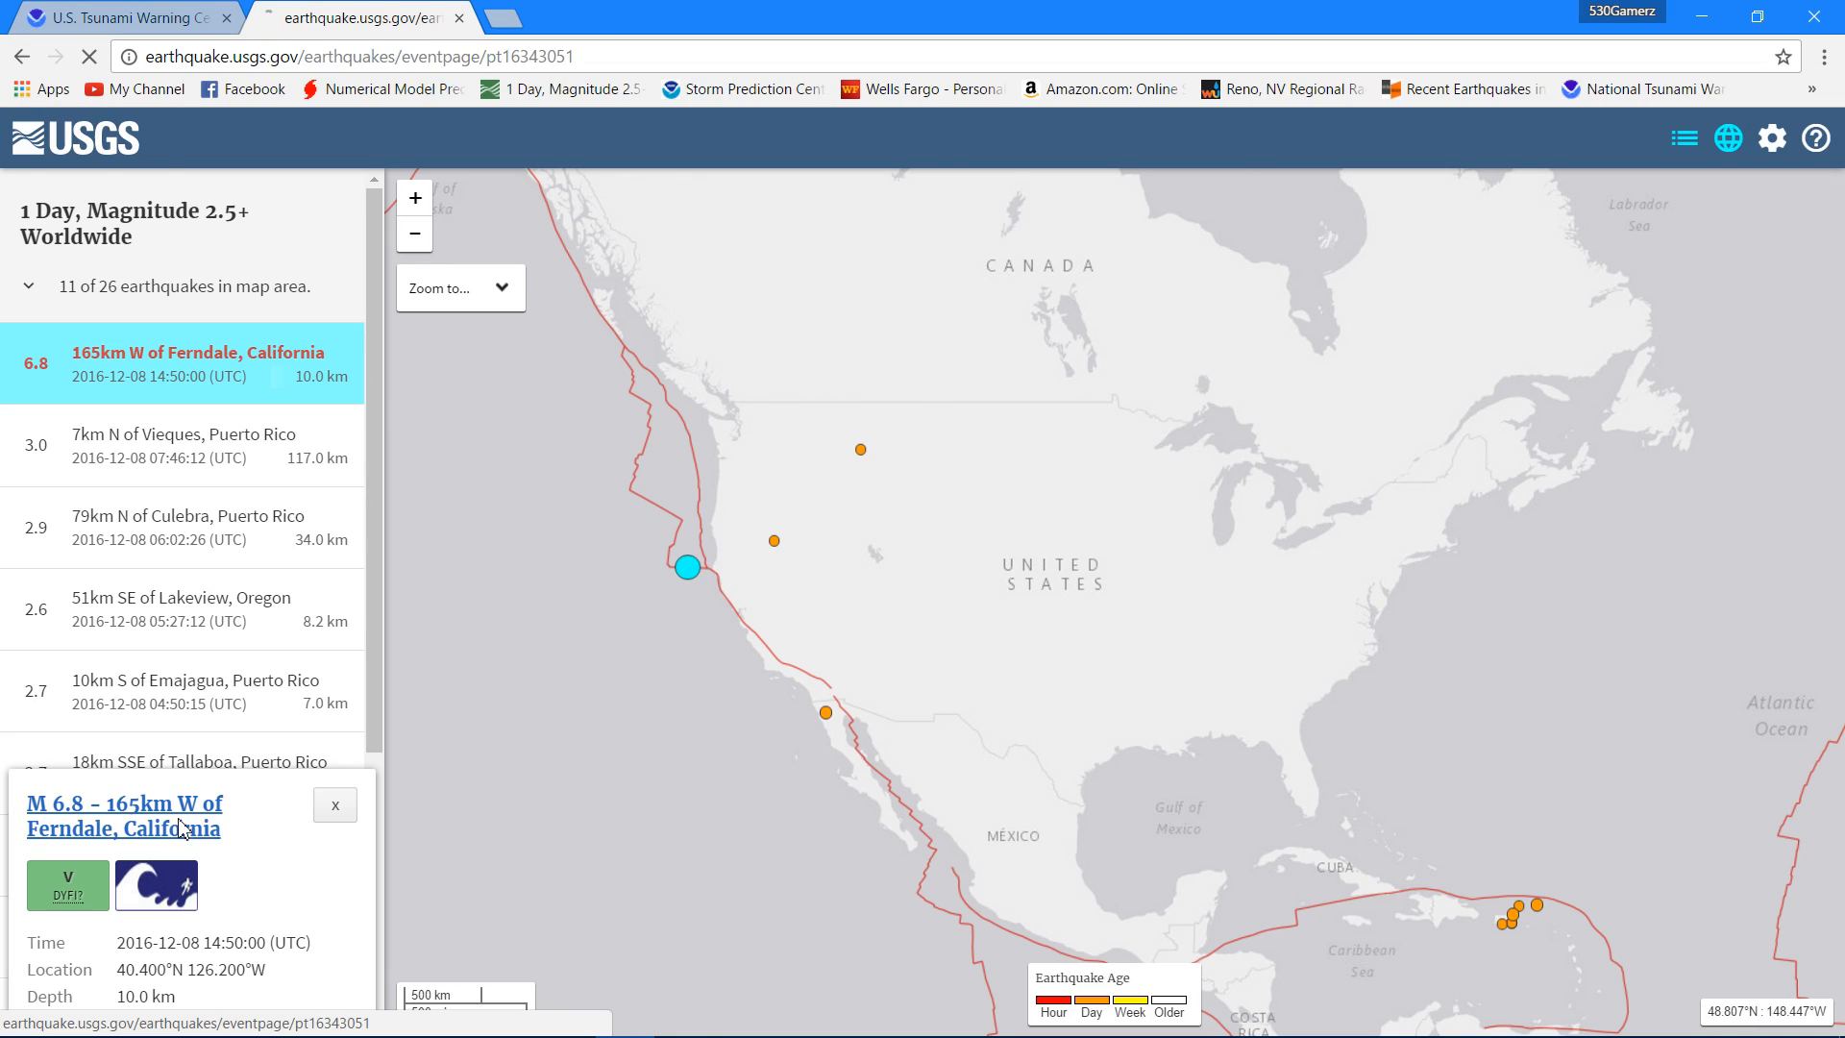
pyautogui.click(122, 816)
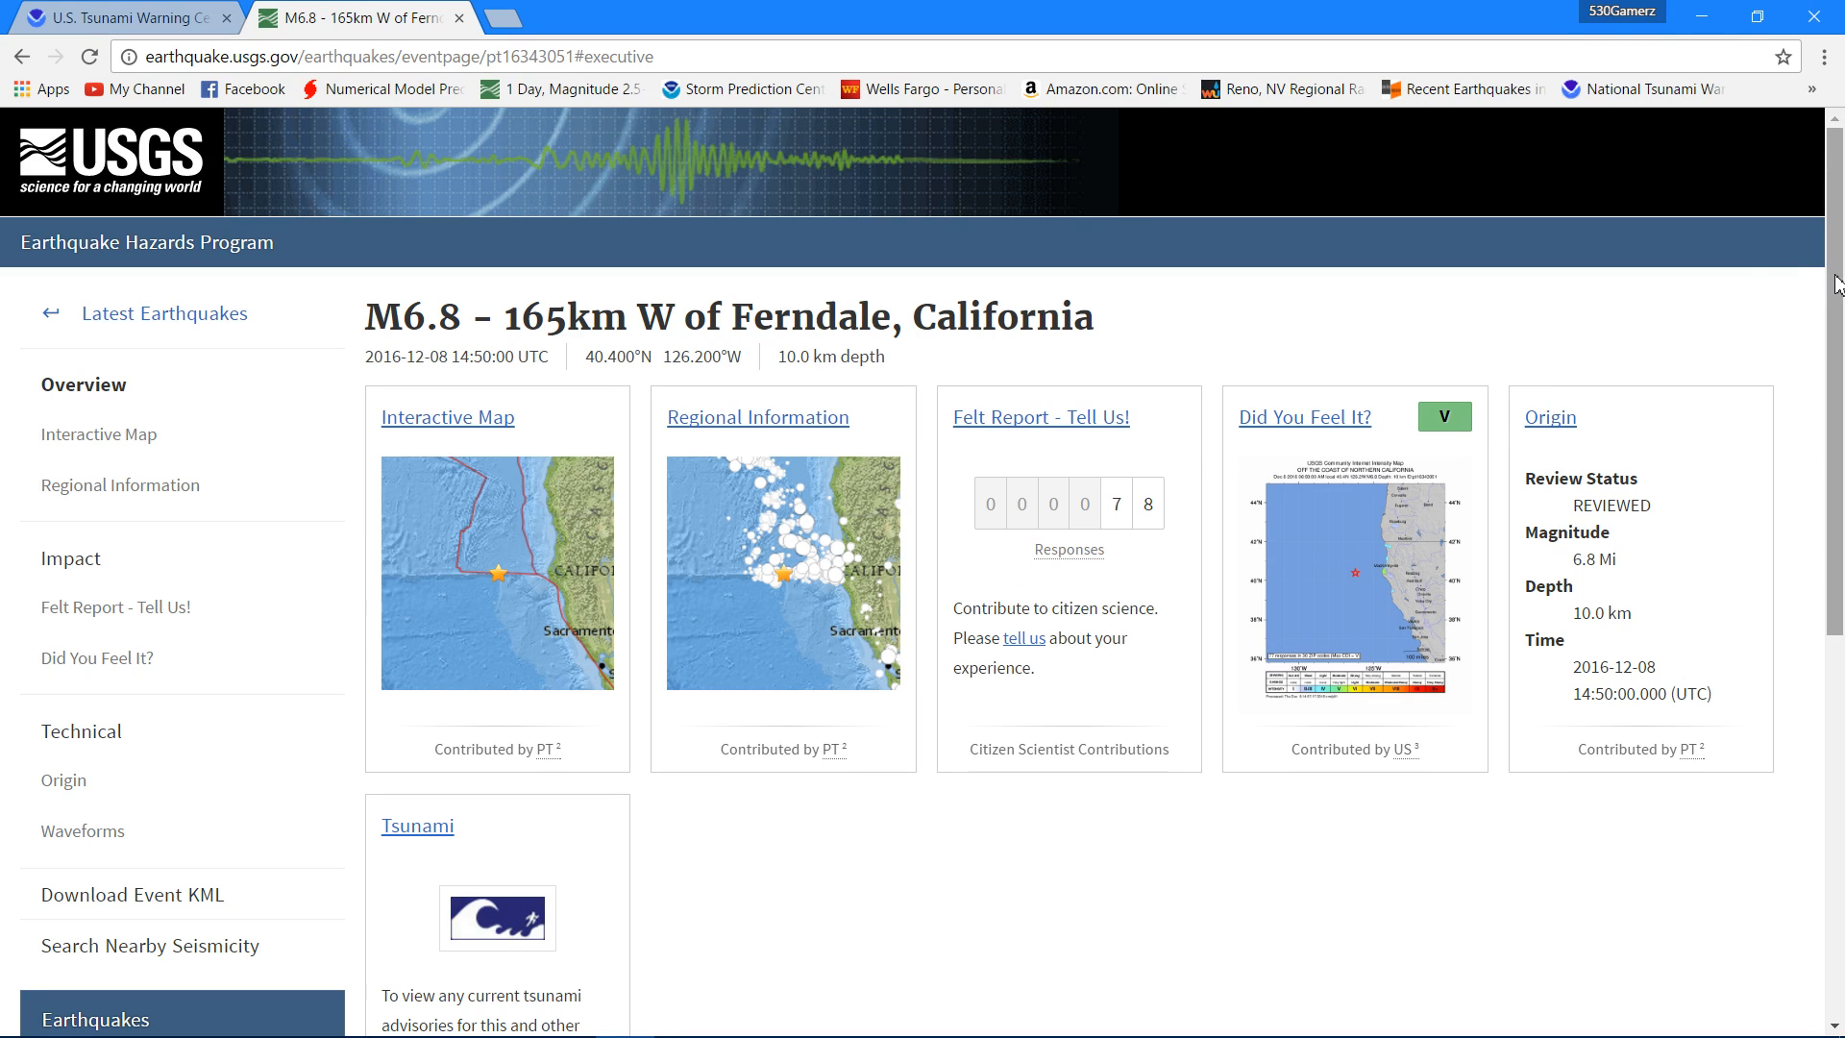
pyautogui.scroll(-3)
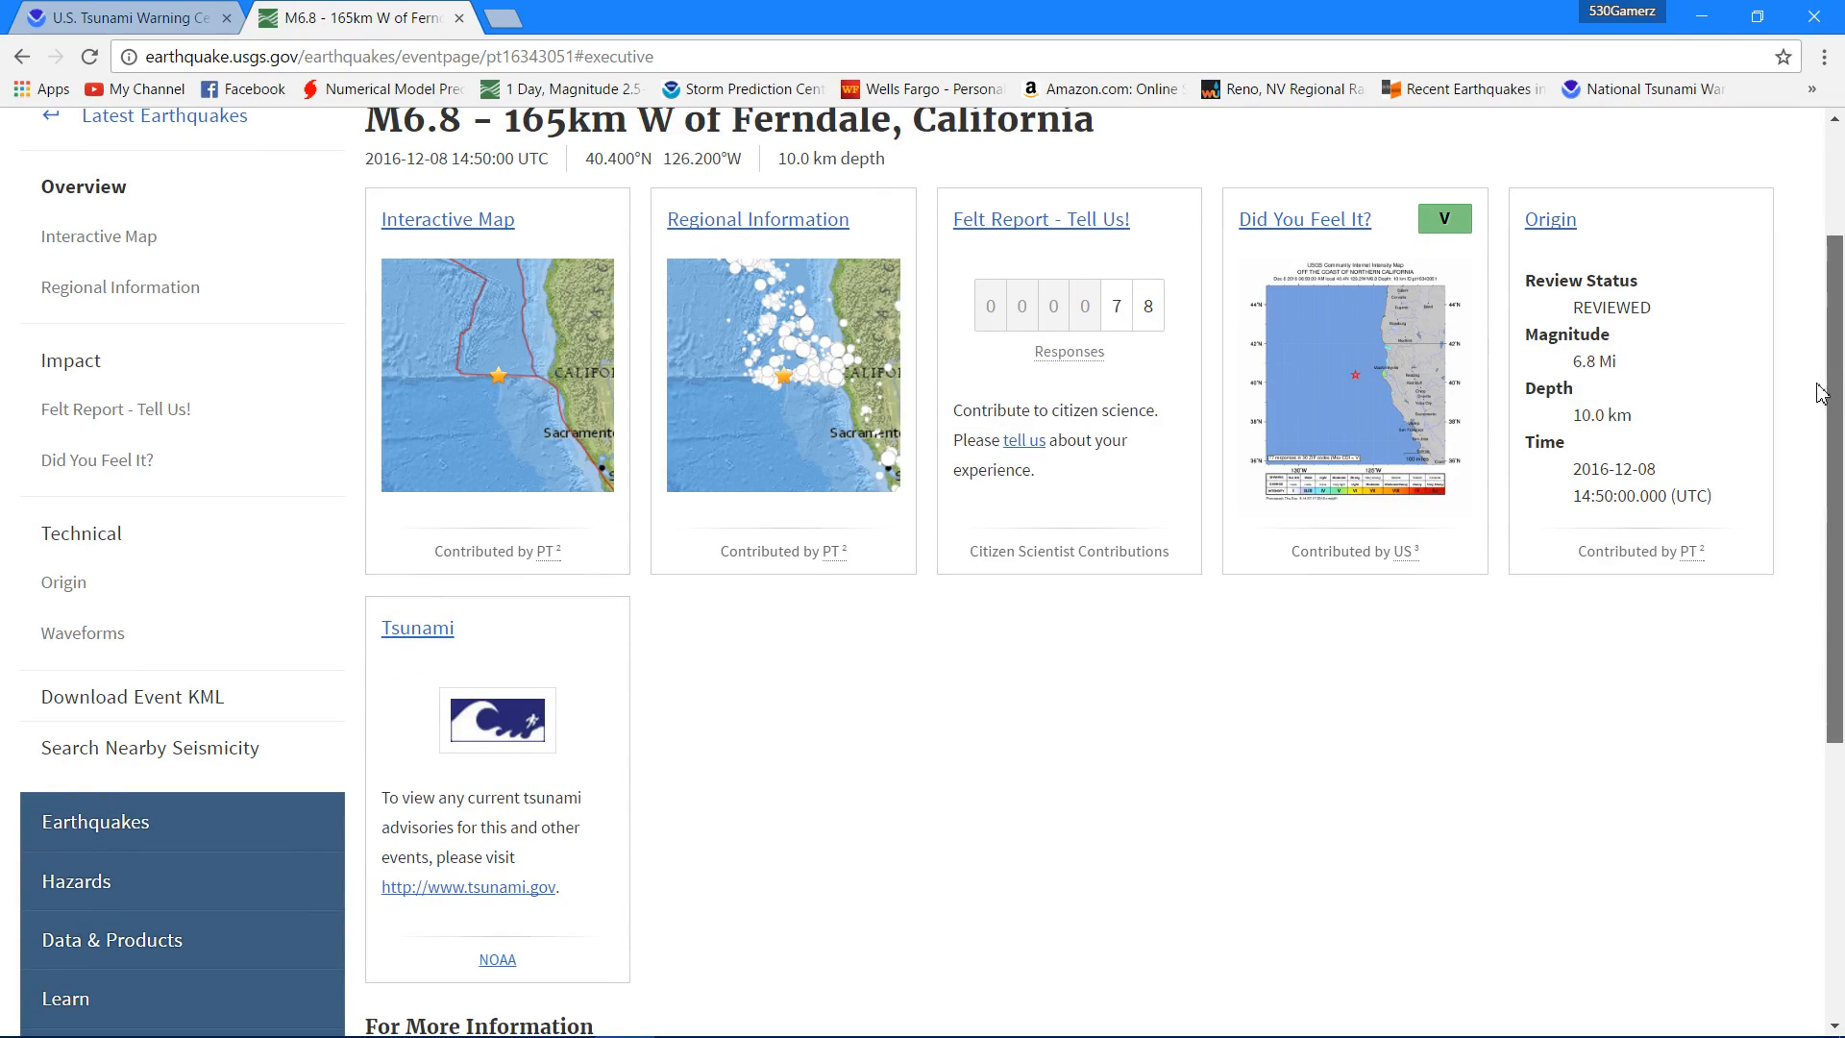
pyautogui.scroll(-3)
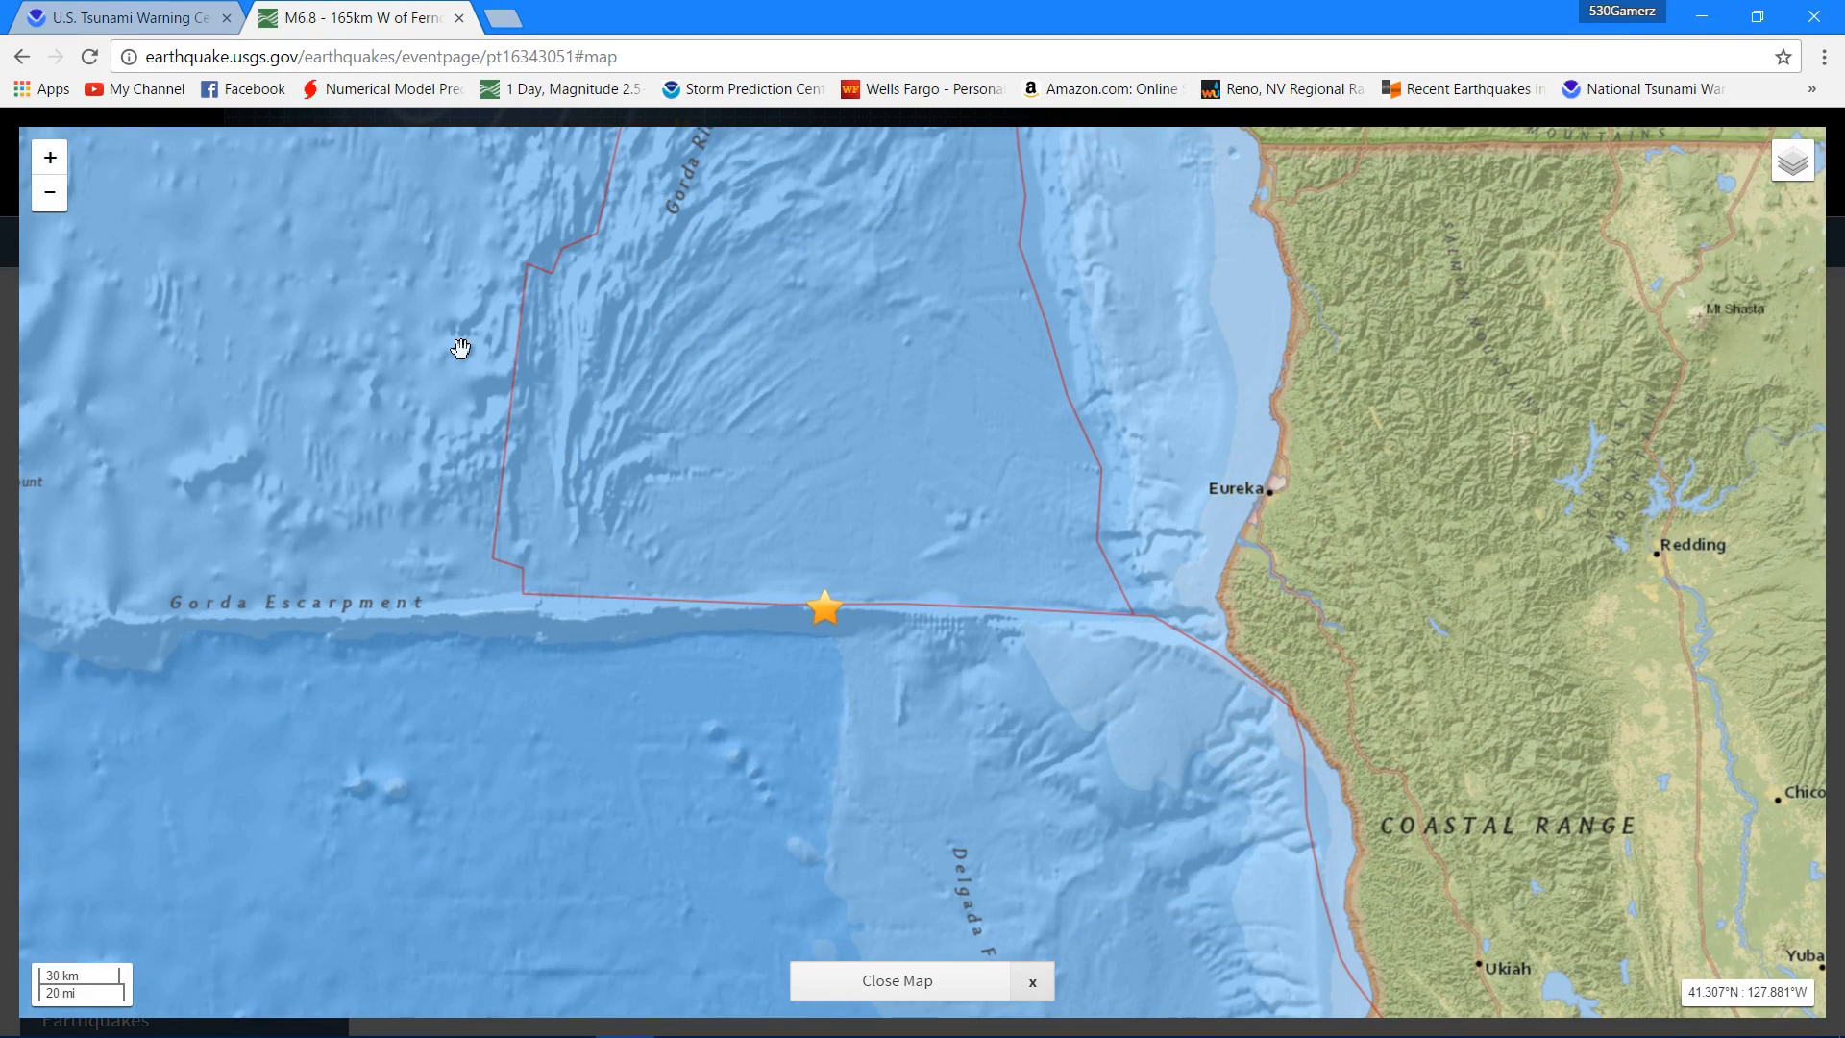
# Zoom the interactive map out twice to show the epicentre on the Gorda Escarpment
pyautogui.click(49, 193)
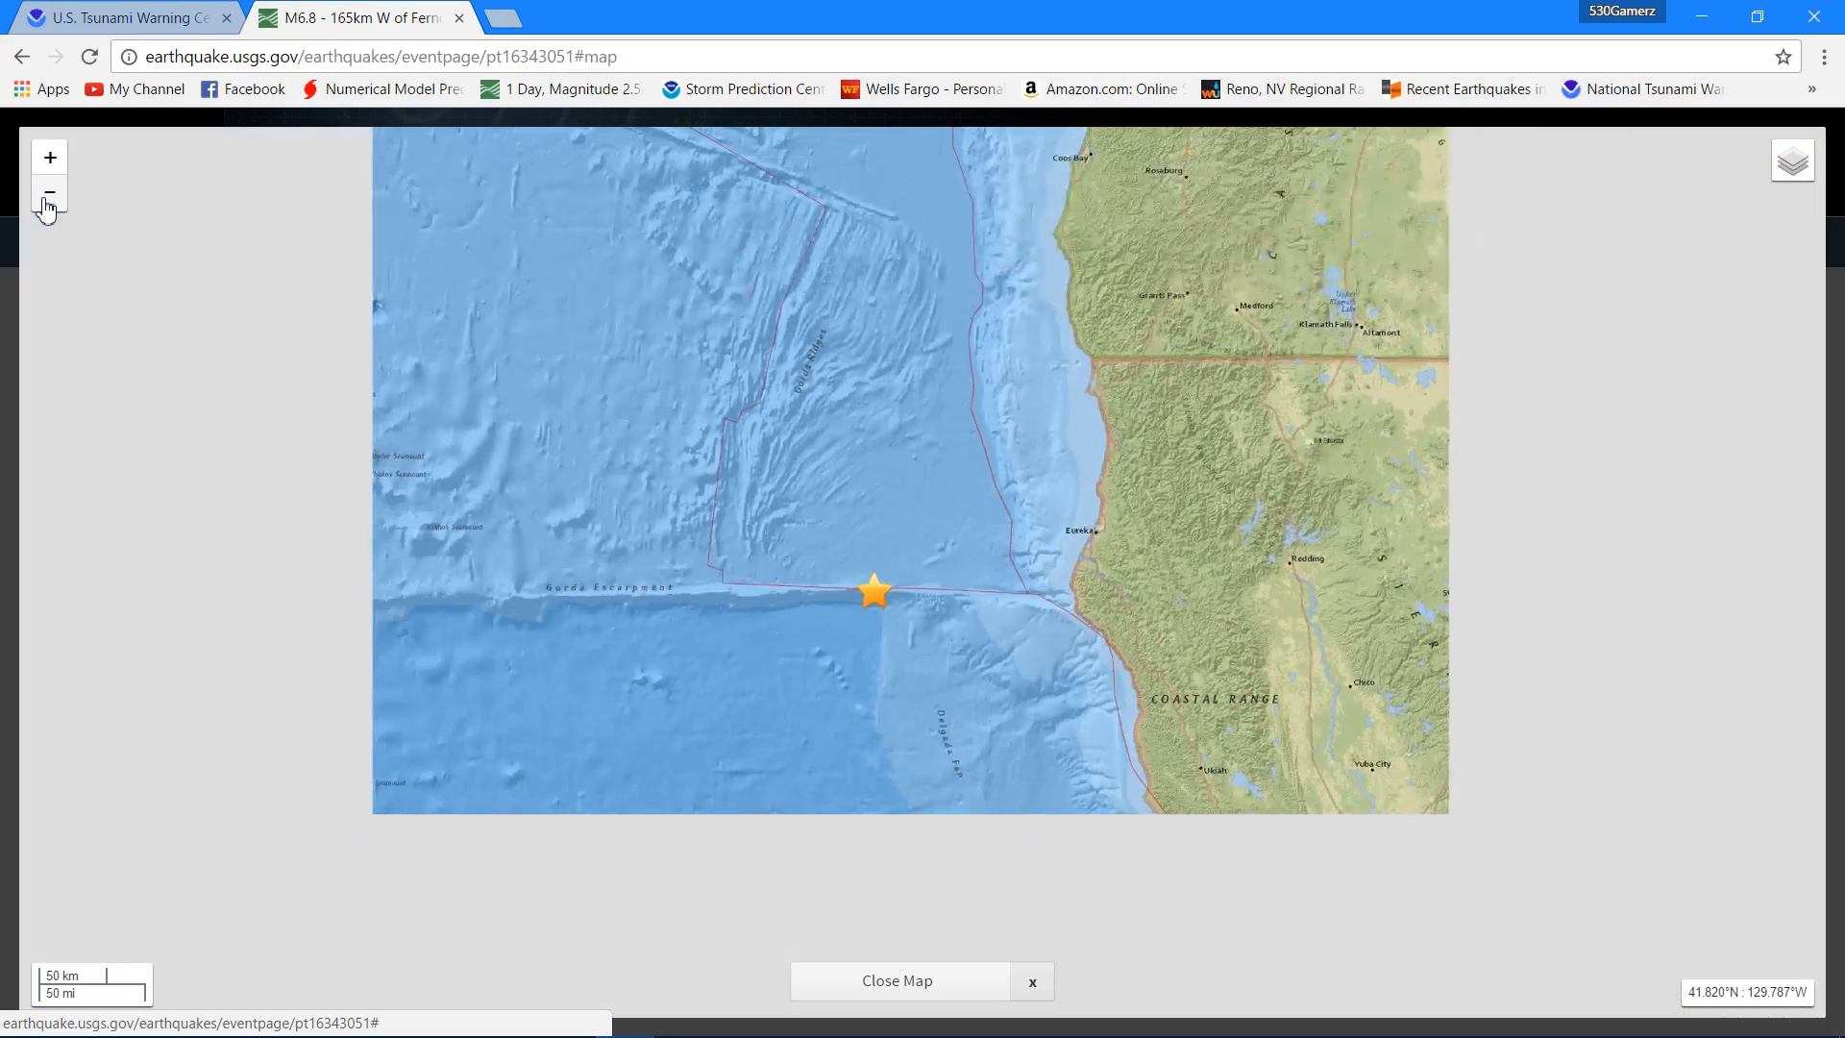
pyautogui.click(49, 193)
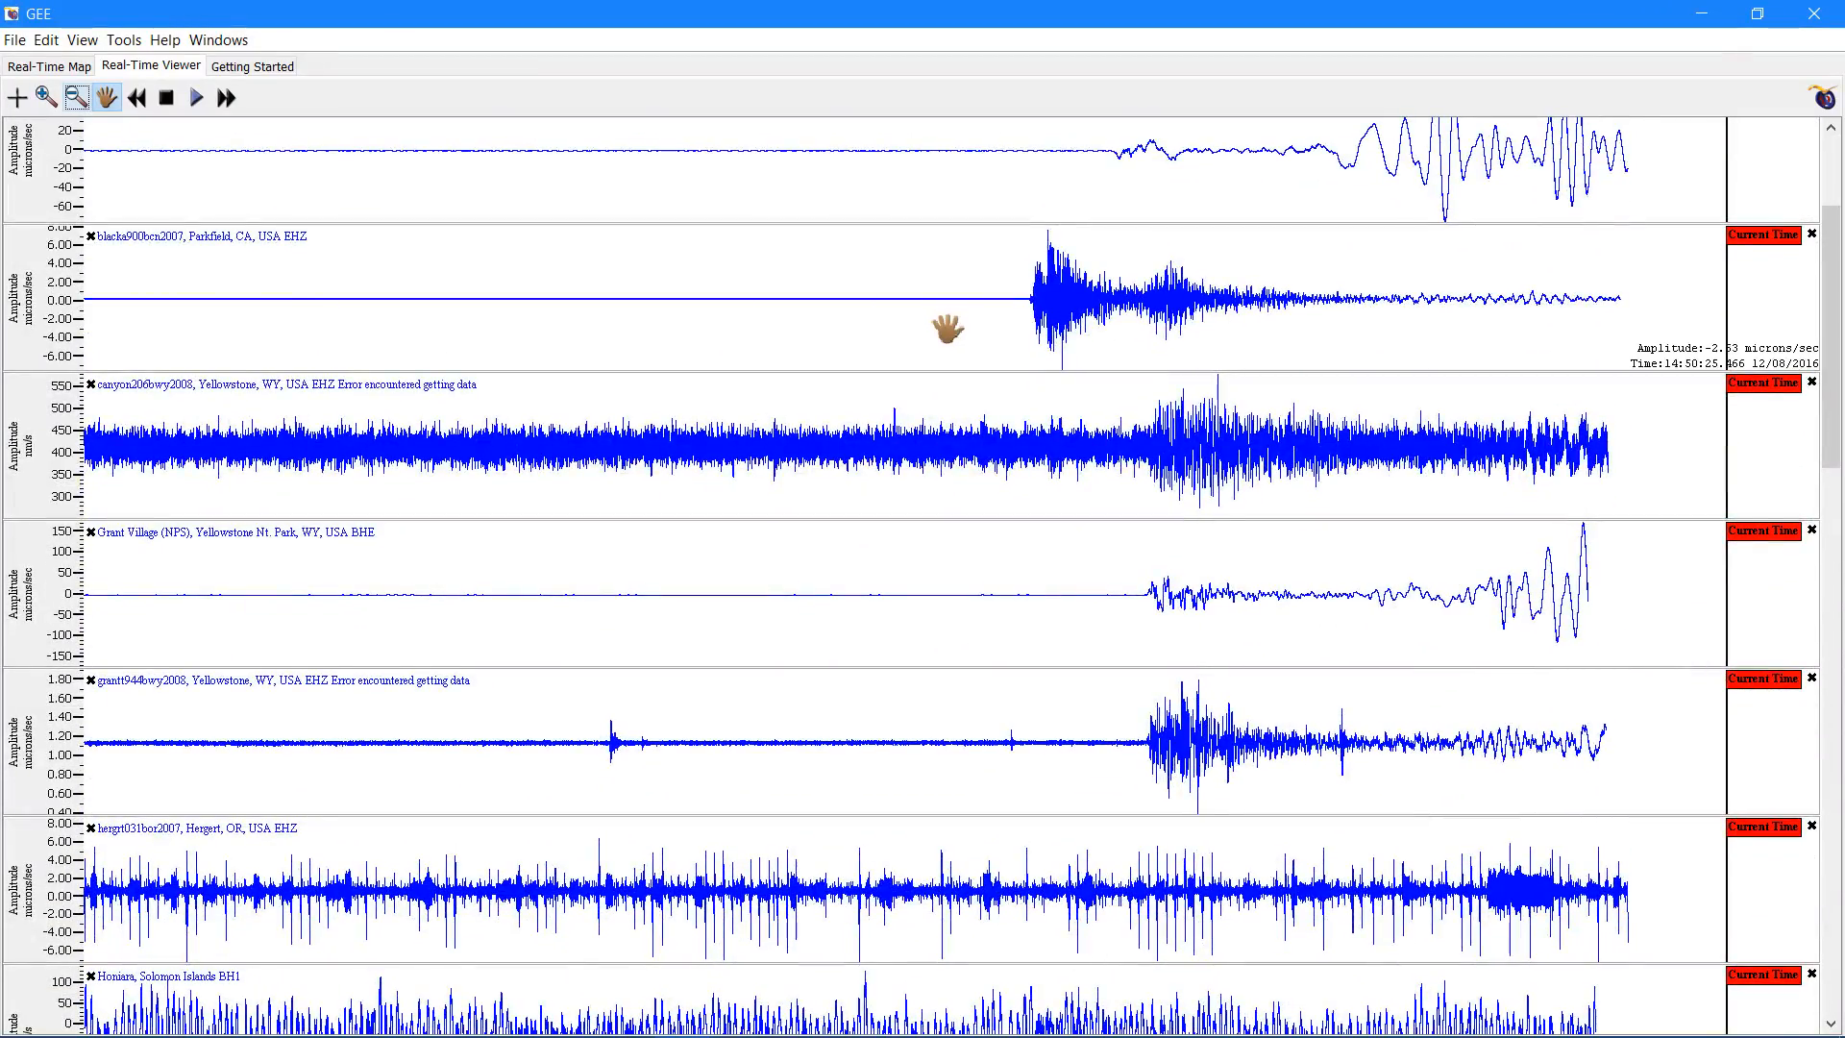
pyautogui.moveTo(1725, 447)
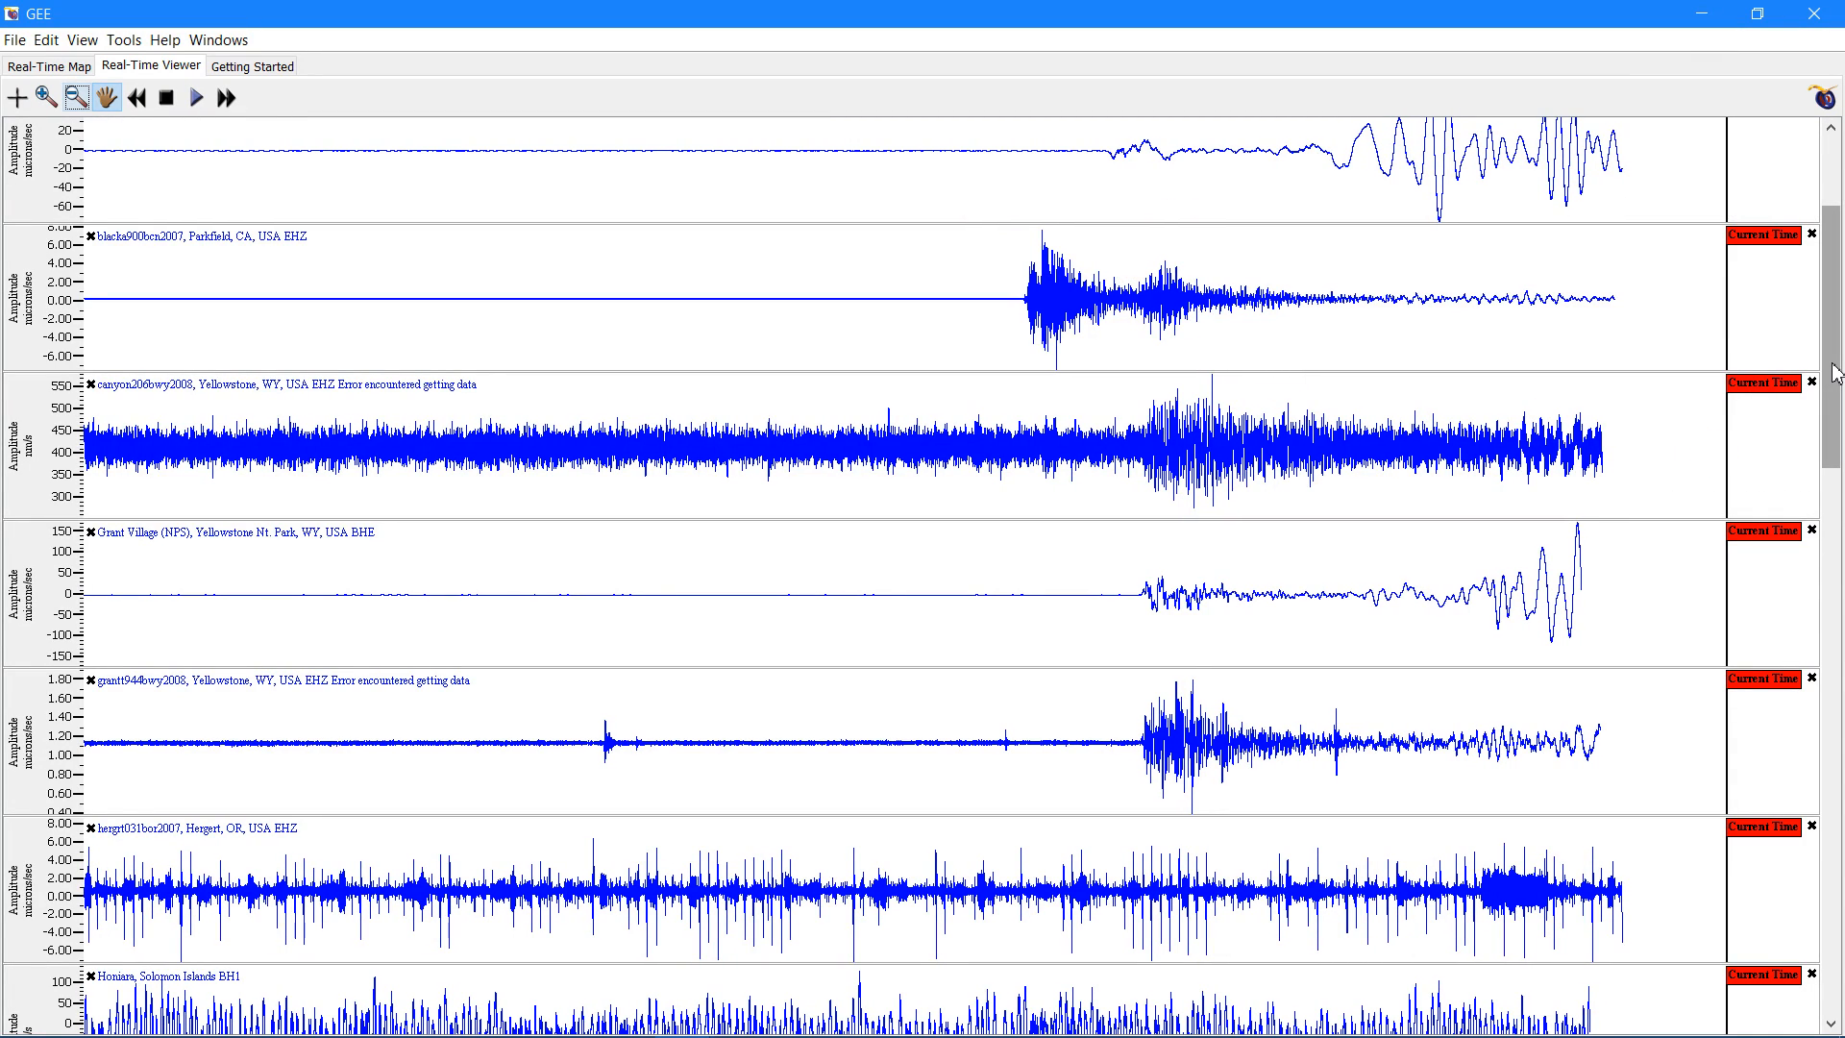
pyautogui.scroll(-3)
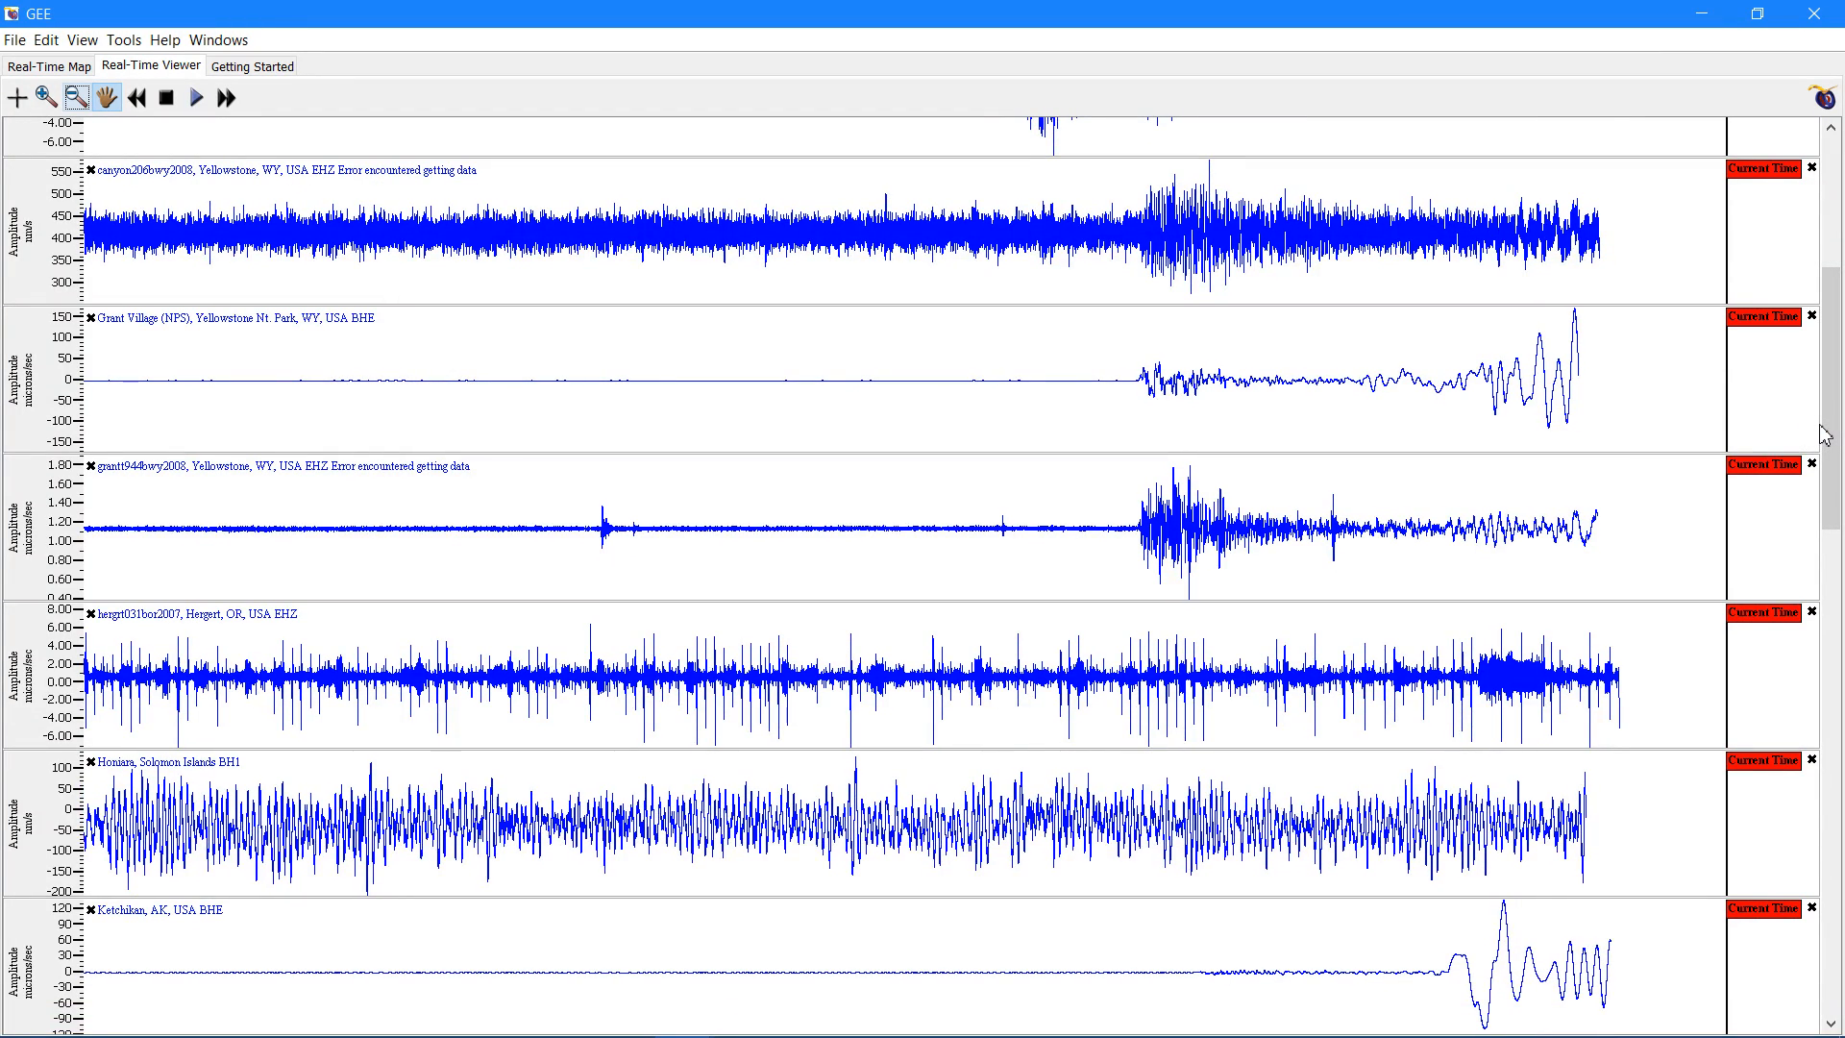
pyautogui.moveTo(1412, 350)
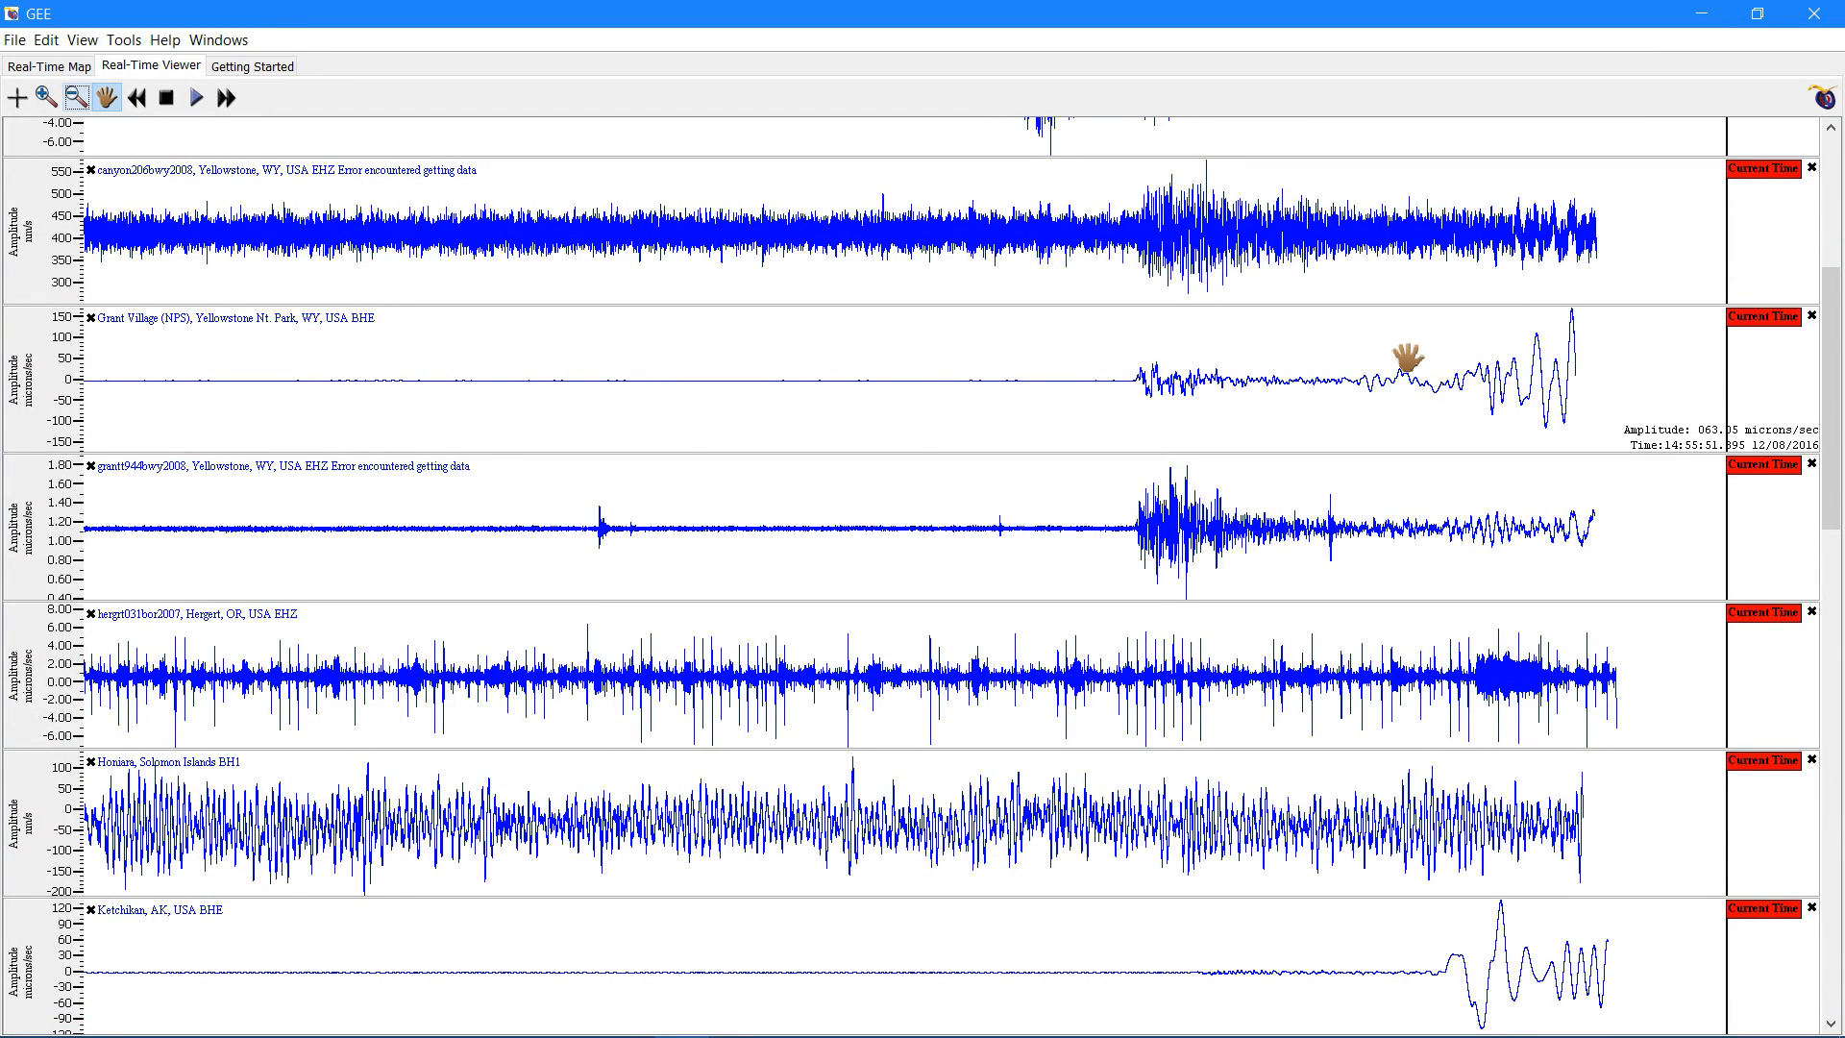